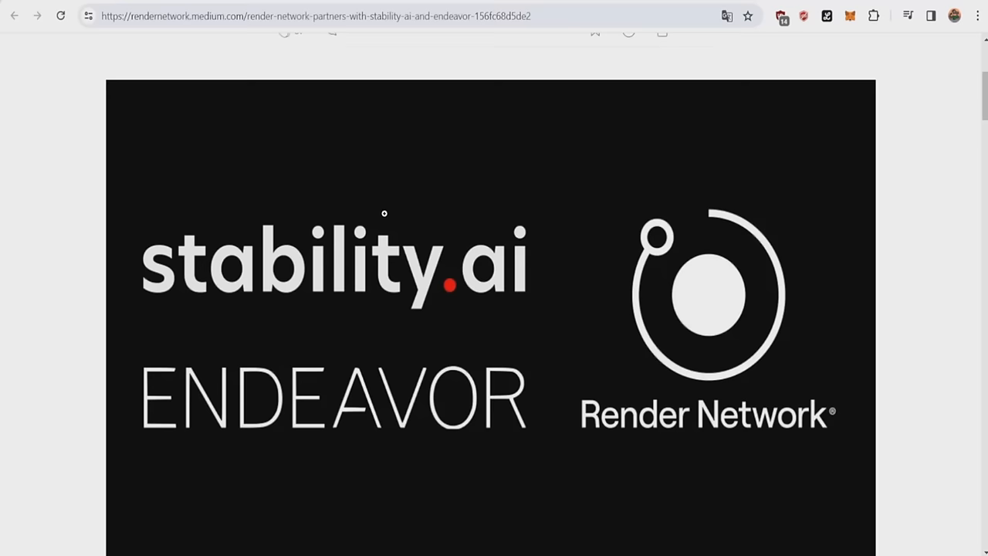
mouse_move(726, 375)
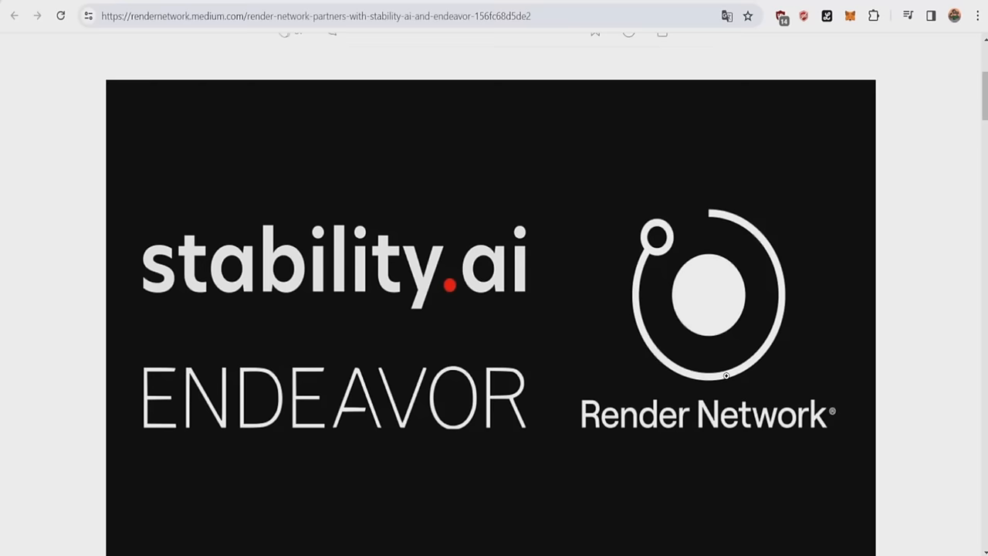
Step: Scroll past the Stability AI / Endeavor / Render Network banner to the intro paragraphs
scroll(down, 3)
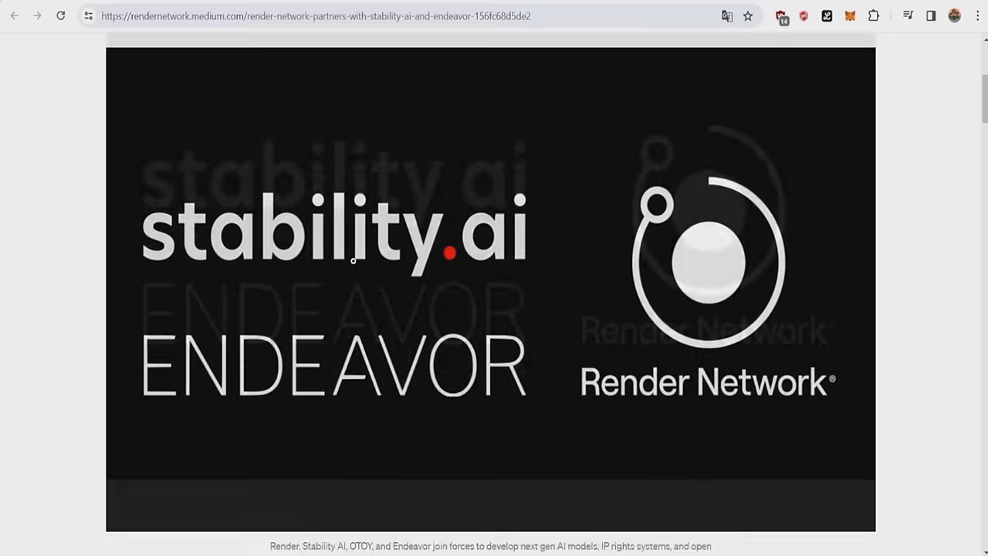
scroll(down, 3)
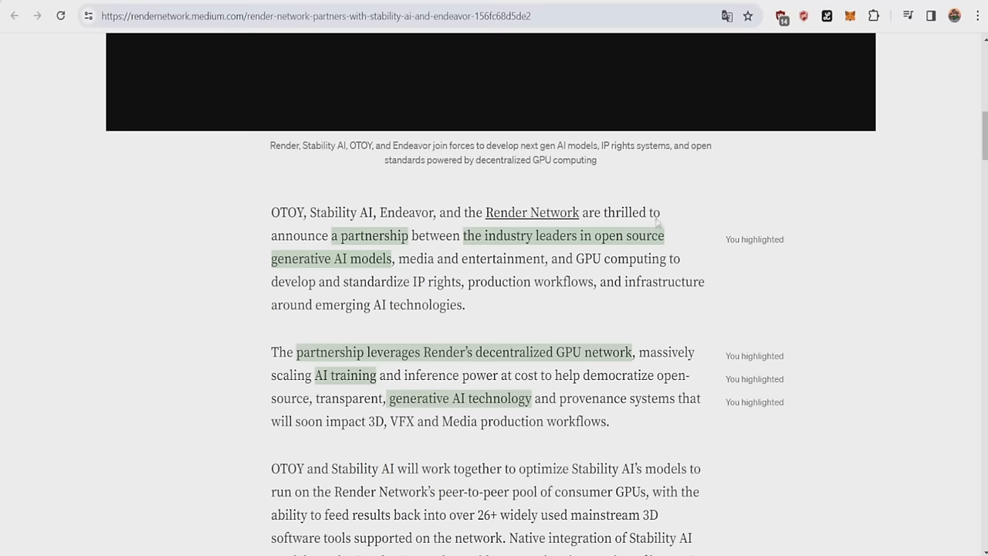
mouse_move(461, 275)
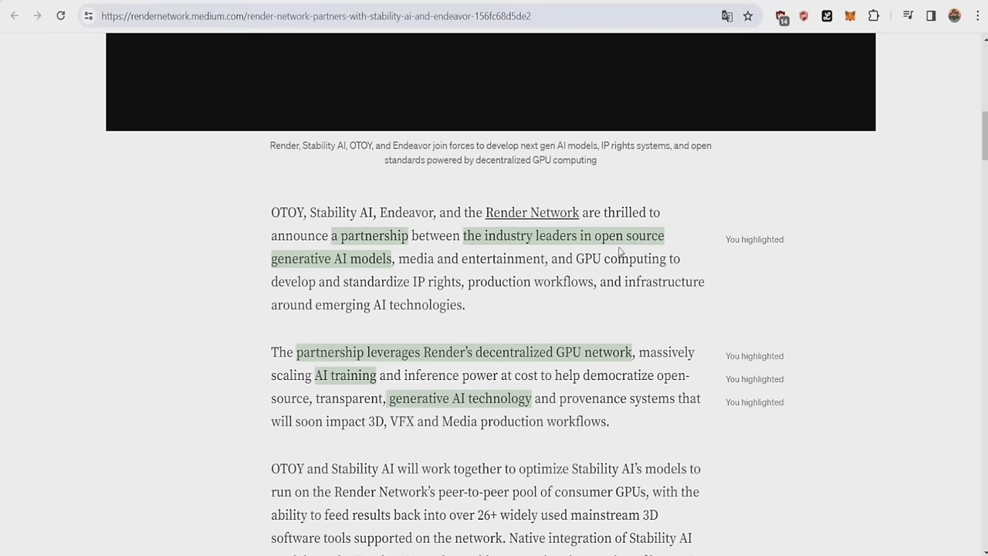
mouse_move(448, 286)
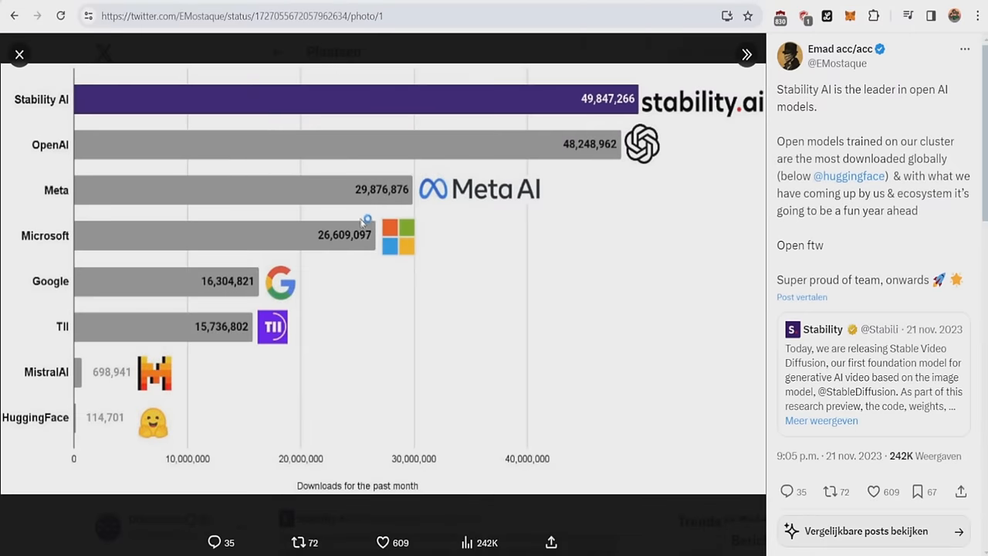
mouse_move(643, 167)
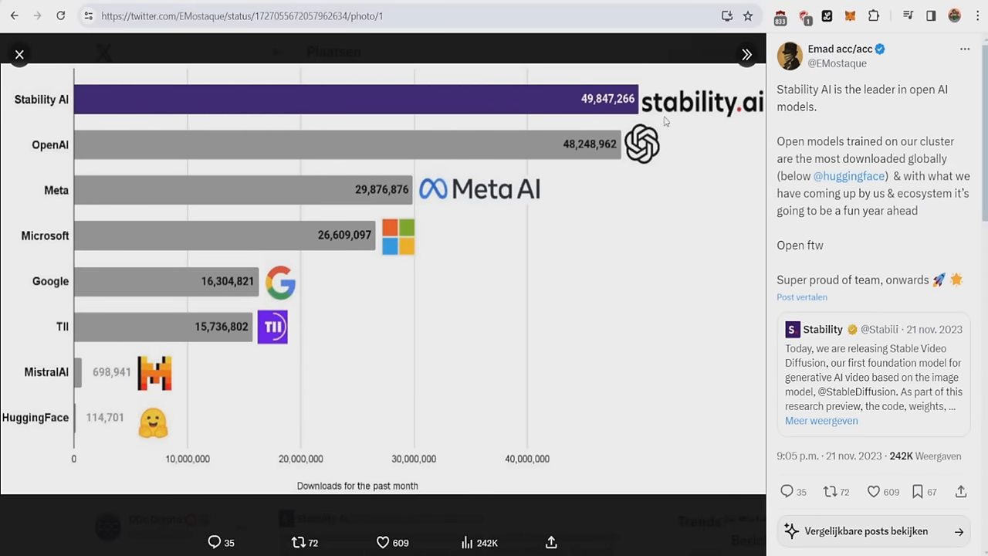
mouse_move(638, 156)
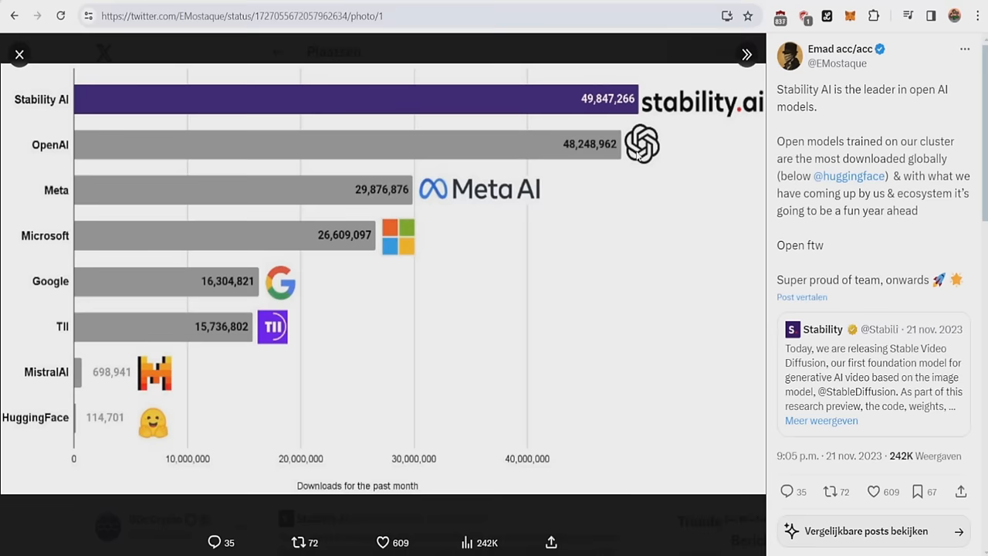
mouse_move(442, 324)
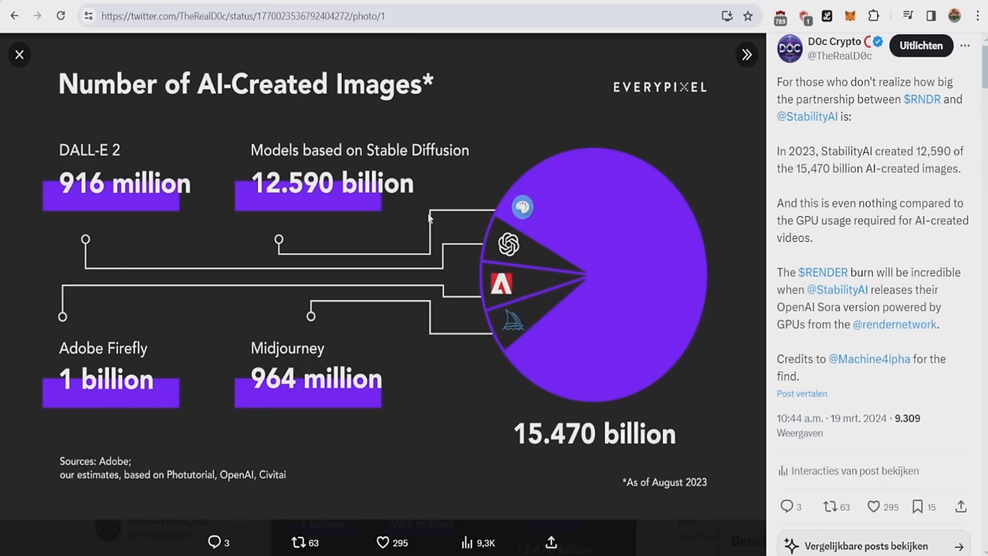
mouse_move(670, 481)
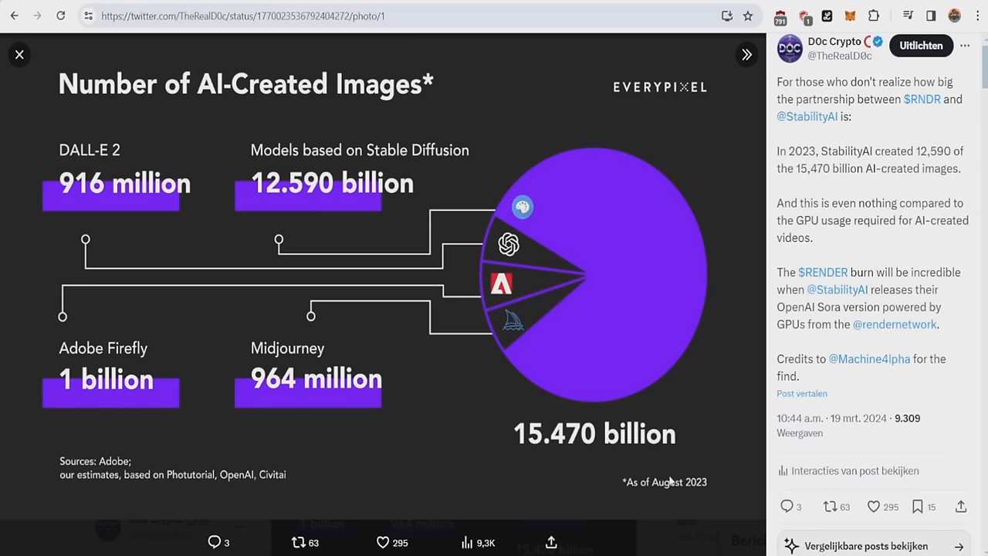
mouse_move(143, 90)
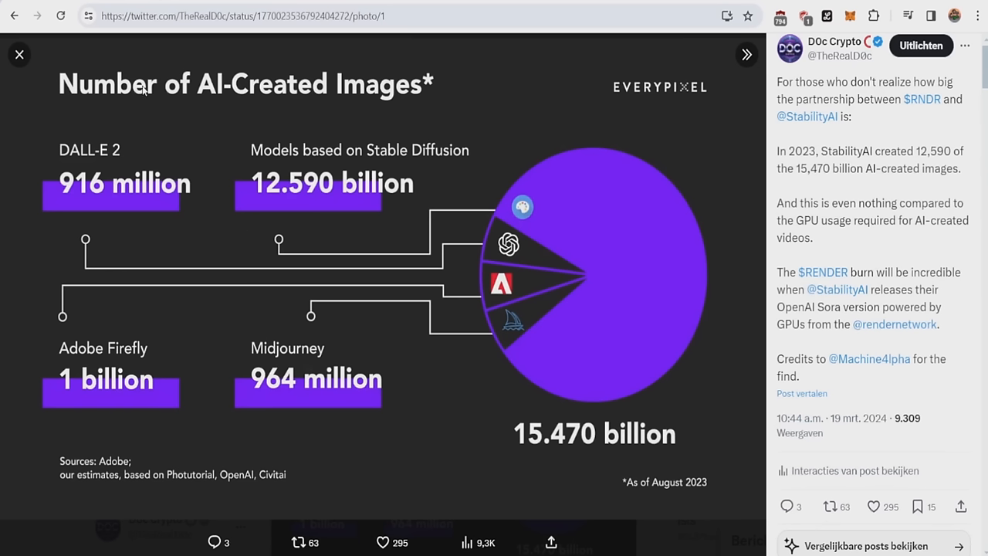
mouse_move(265, 114)
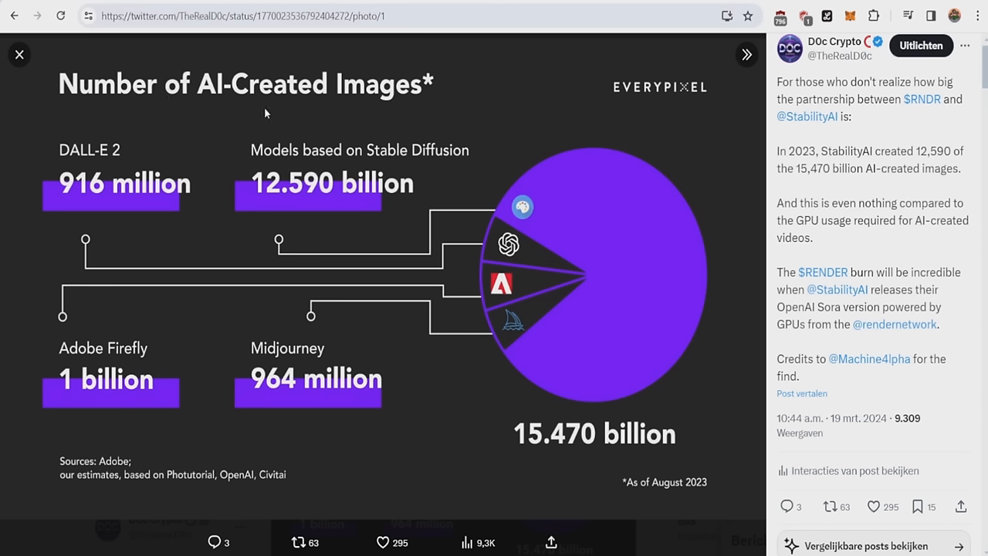
mouse_move(548, 424)
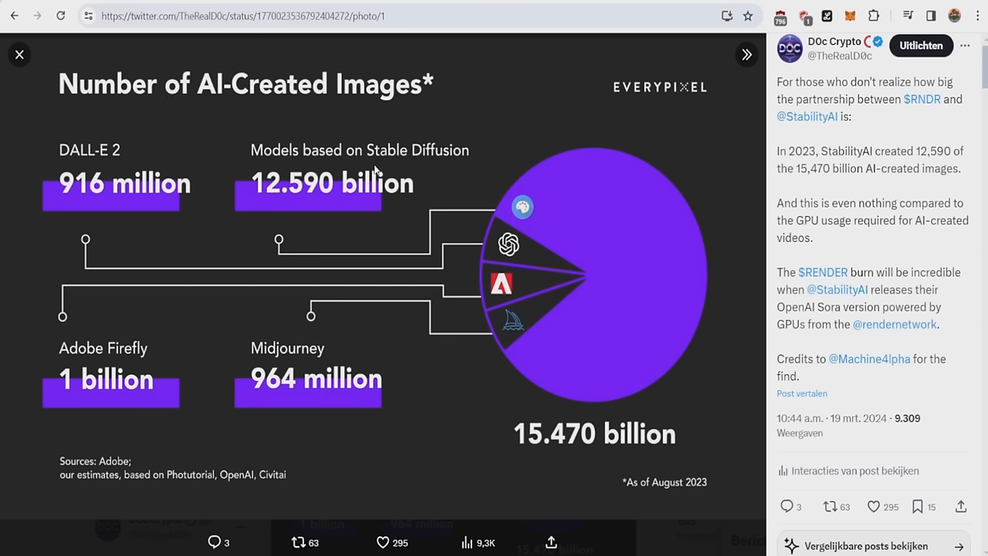
mouse_move(380, 162)
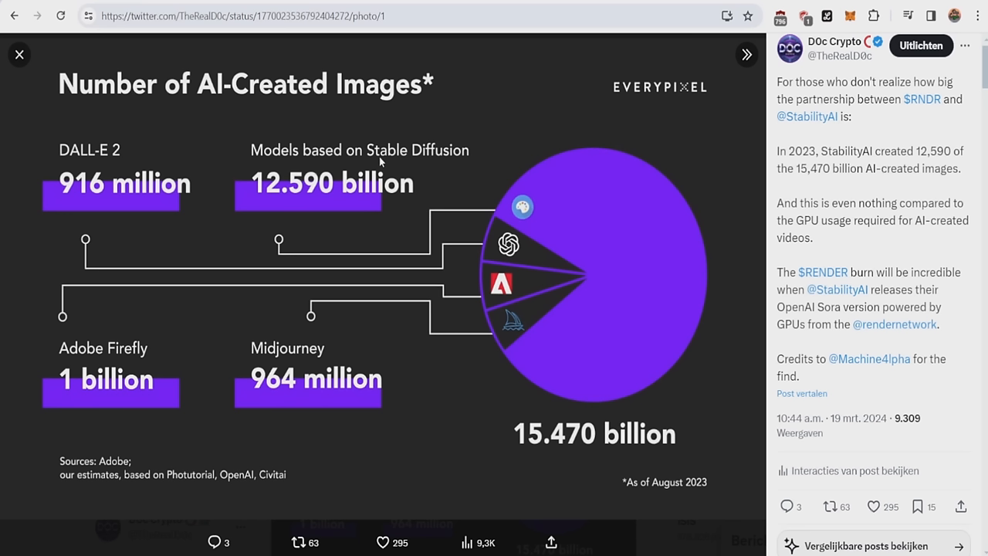
mouse_move(304, 198)
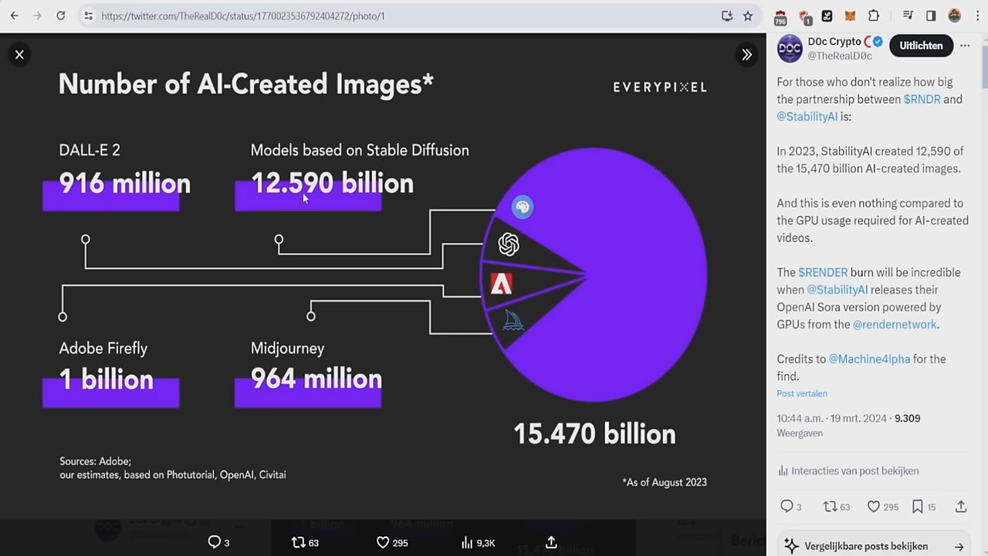
mouse_move(314, 199)
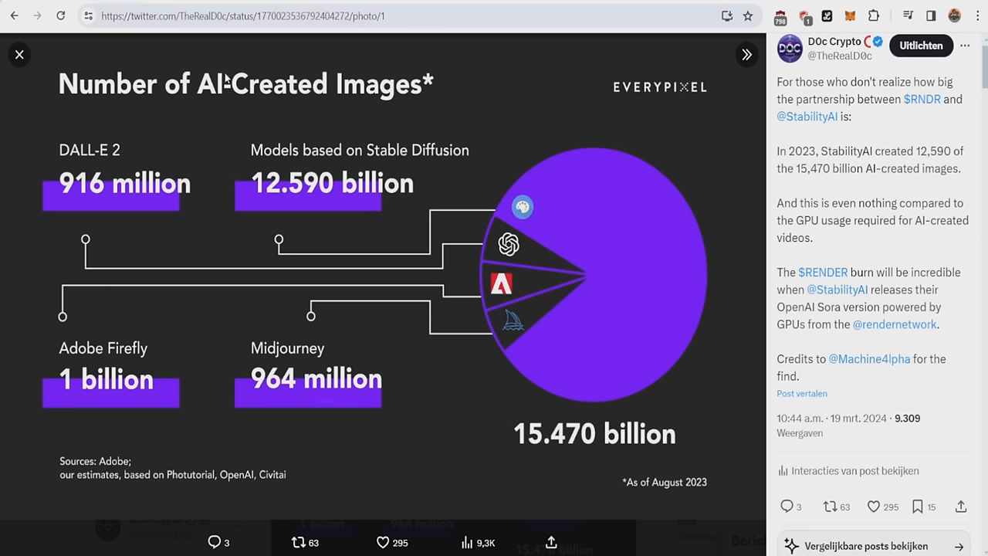
mouse_move(412, 174)
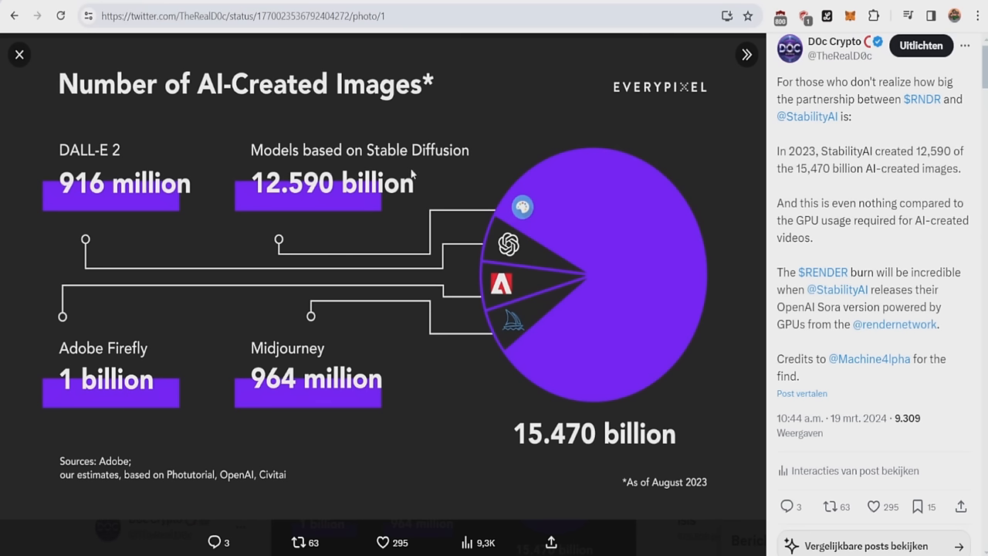
mouse_move(411, 173)
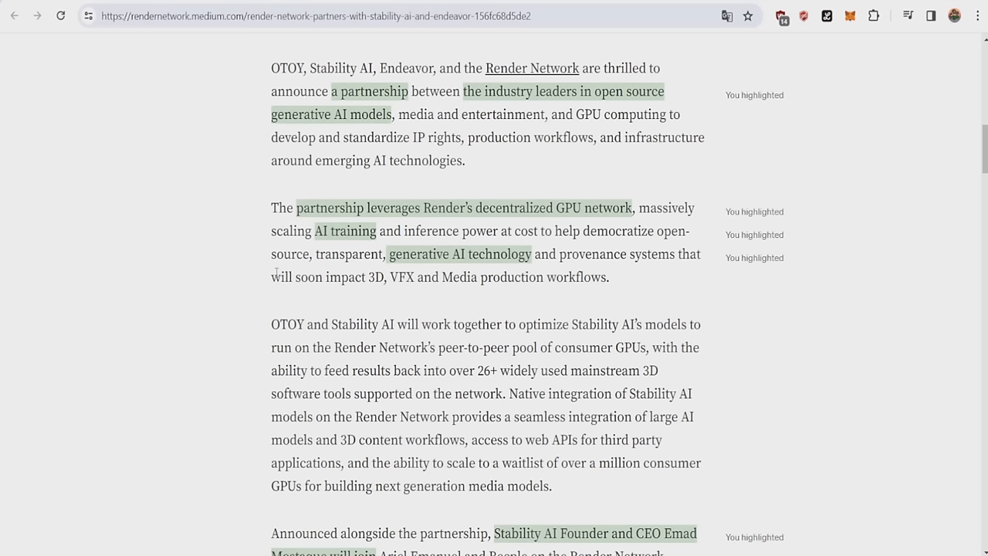
mouse_move(342, 315)
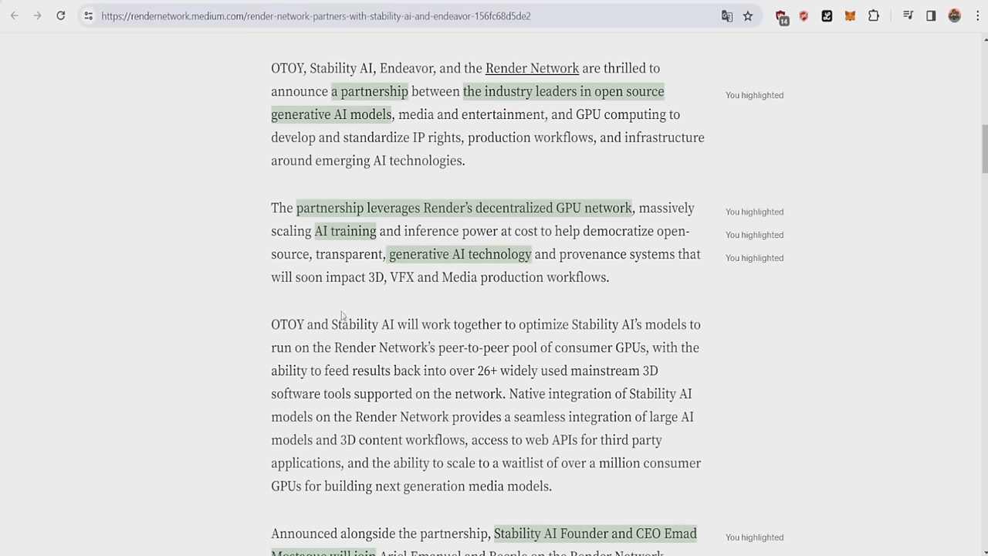
mouse_move(375, 339)
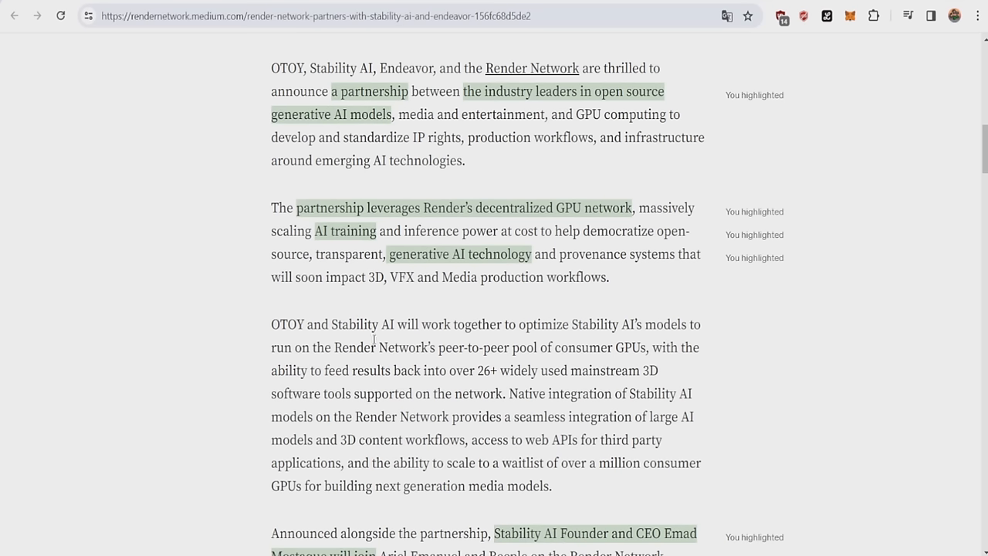
mouse_move(584, 247)
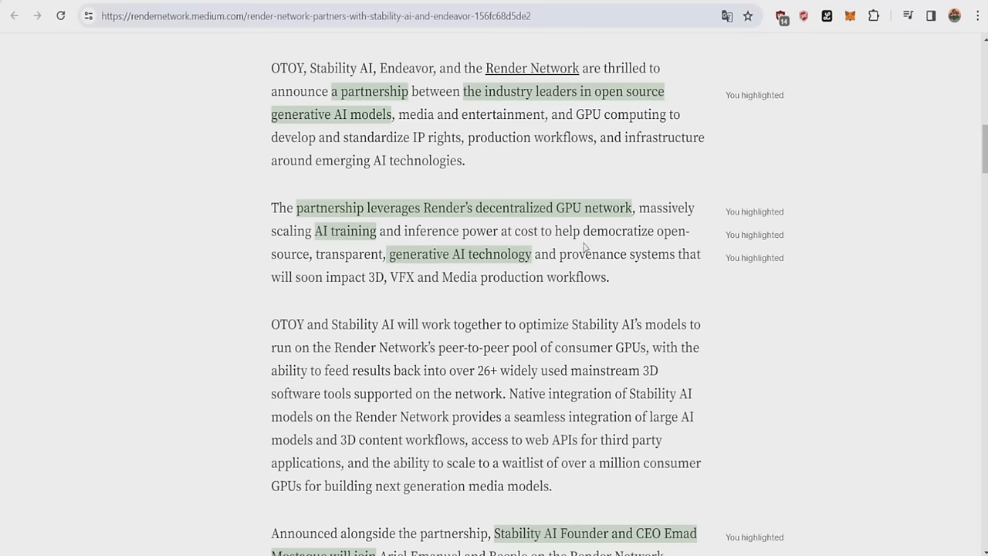
mouse_move(338, 250)
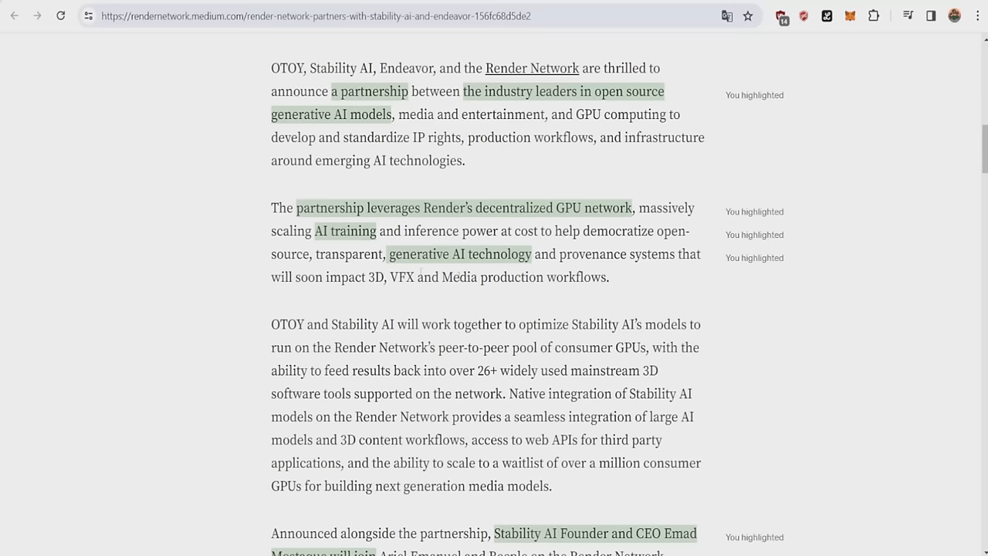
Step: Select 'VFX' and scroll to Emad Mostaque's advisory board paragraph and embedded X post
drag(389, 277, 415, 324)
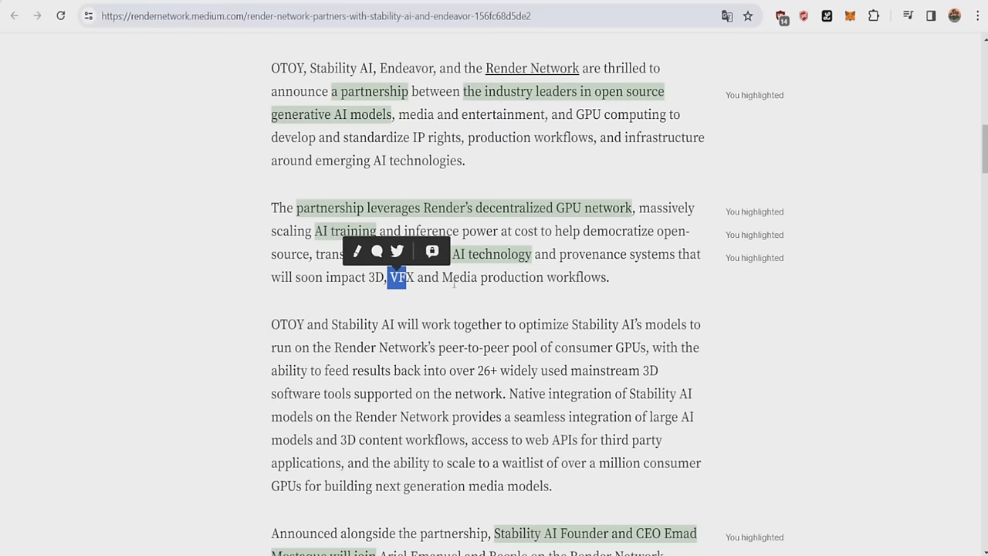
scroll(down, 3)
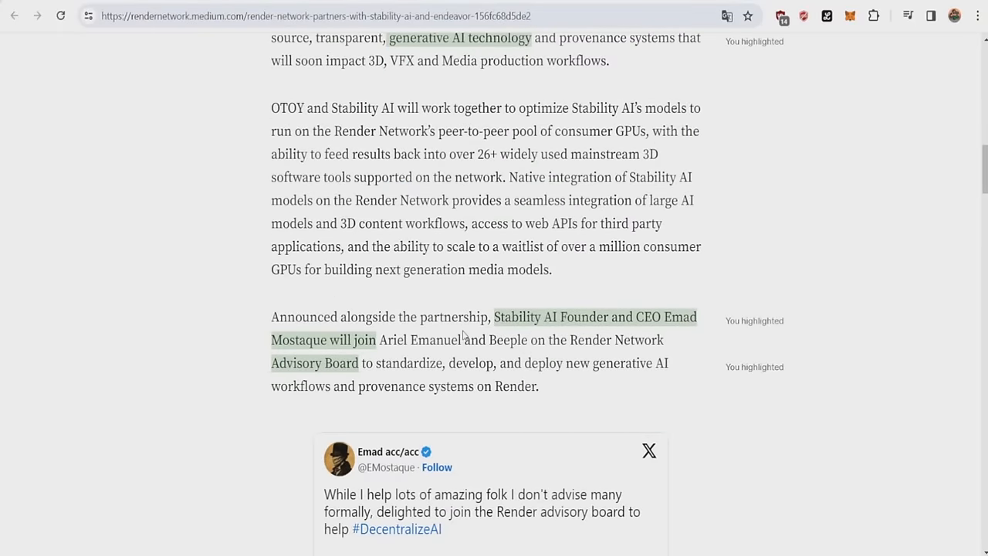
mouse_move(440, 325)
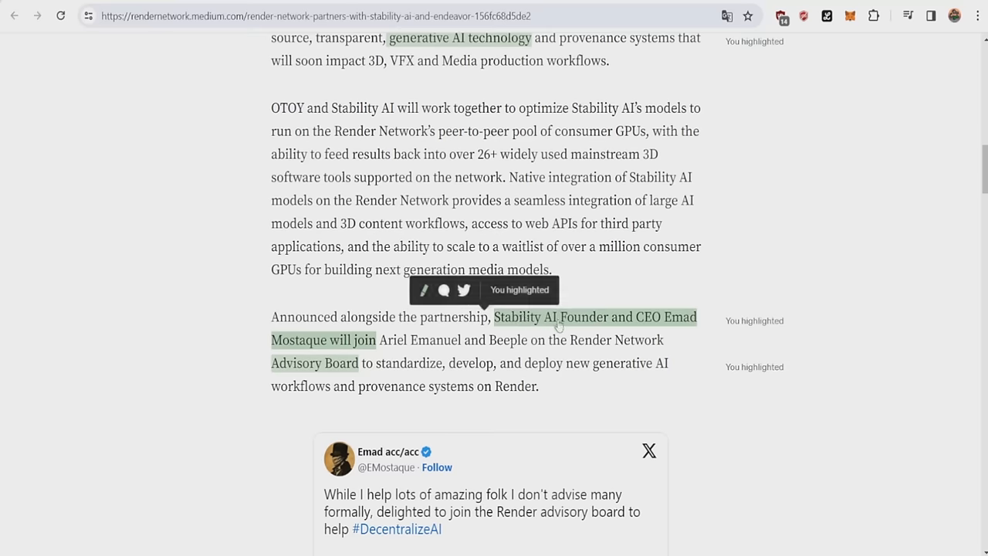
mouse_move(392, 354)
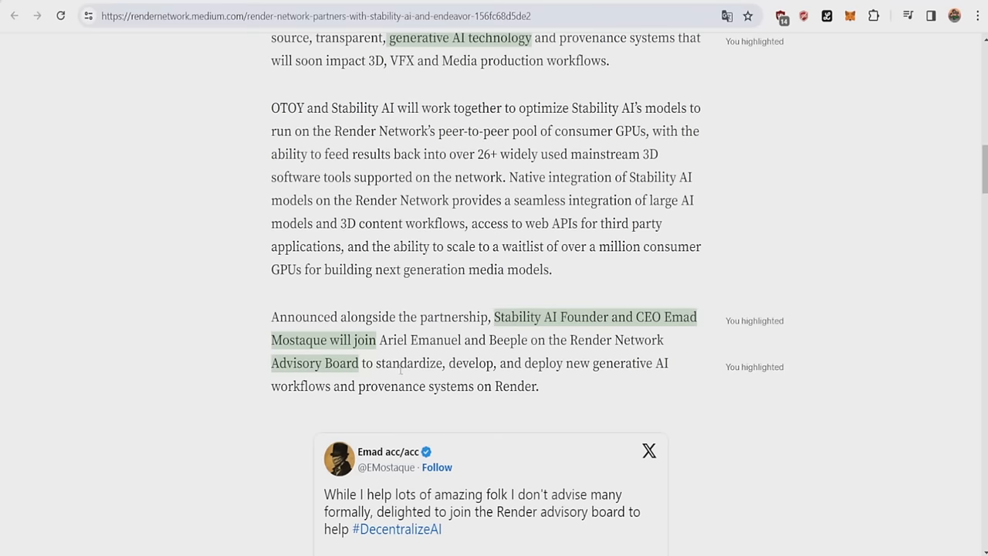
mouse_move(405, 377)
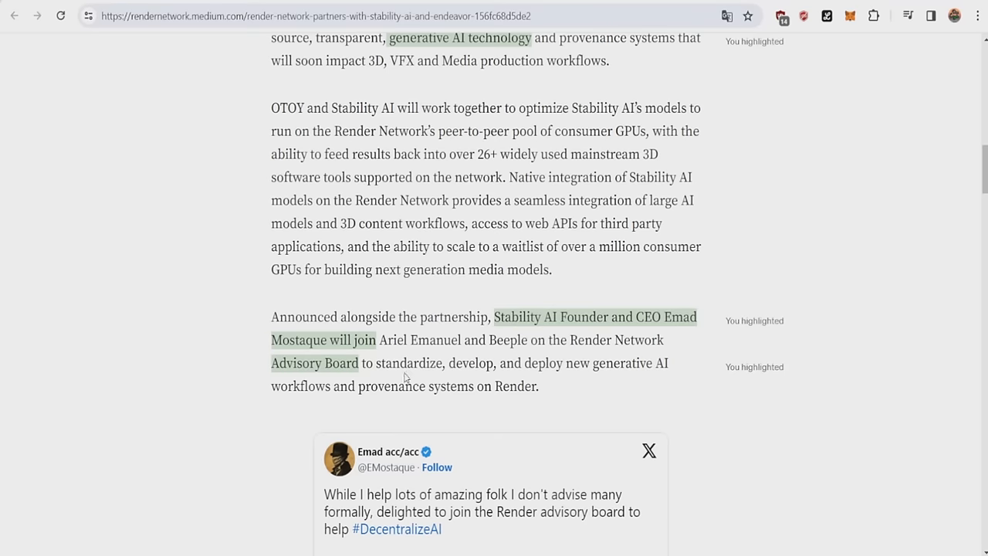
scroll(down, 3)
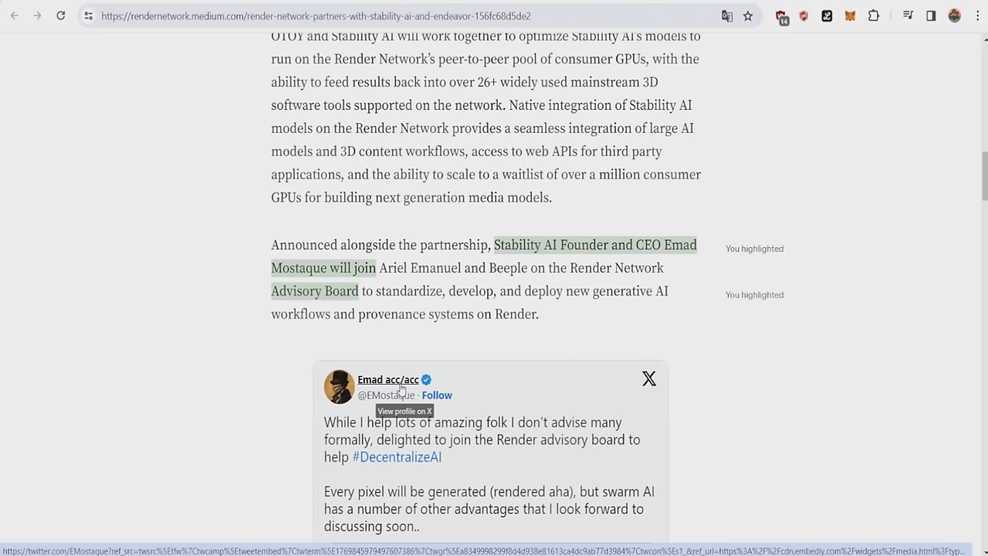
mouse_move(387, 379)
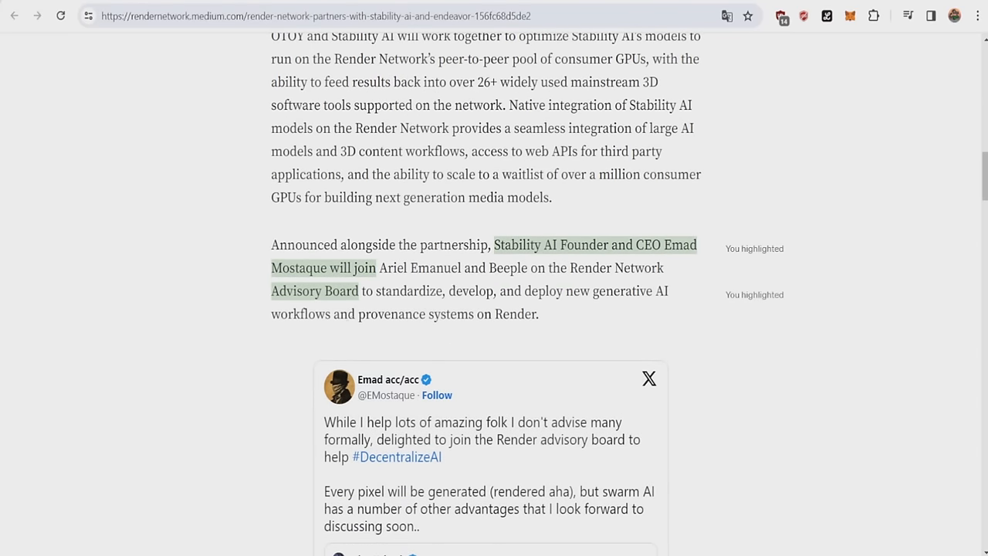
mouse_move(609, 278)
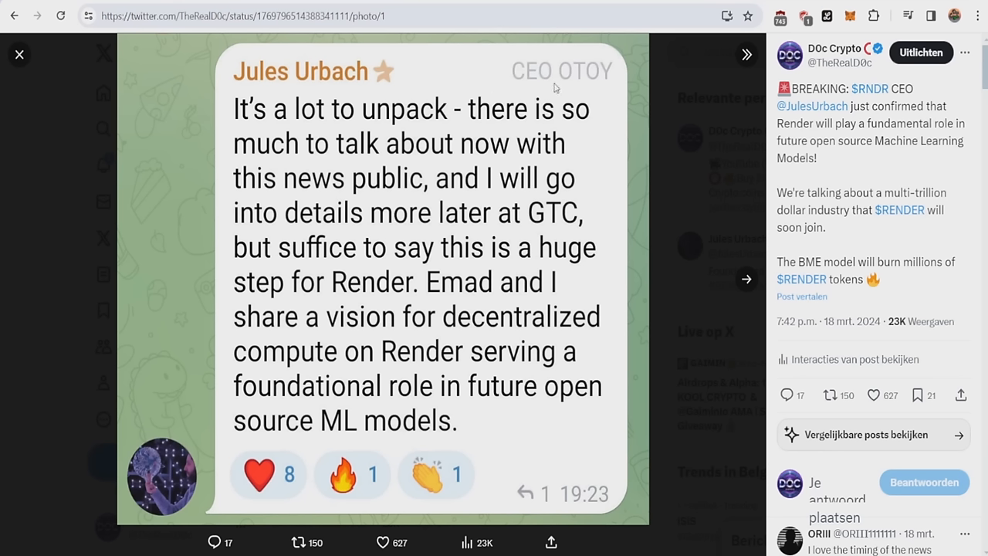
mouse_move(292, 131)
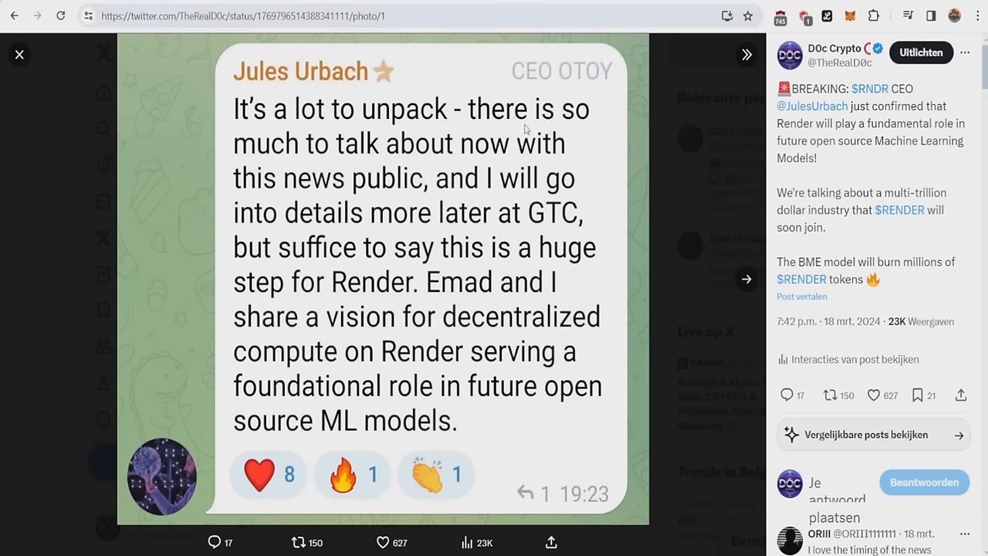
mouse_move(386, 181)
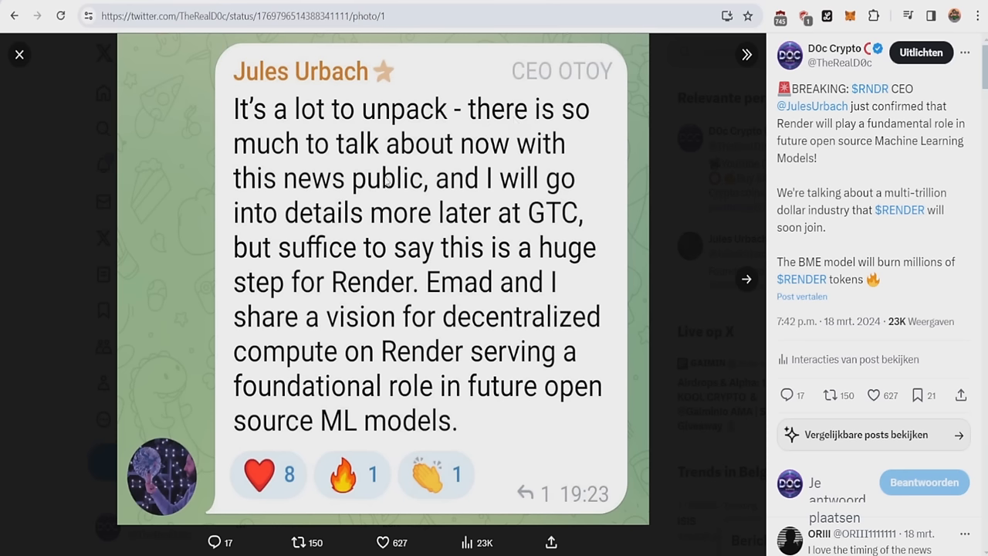
mouse_move(483, 211)
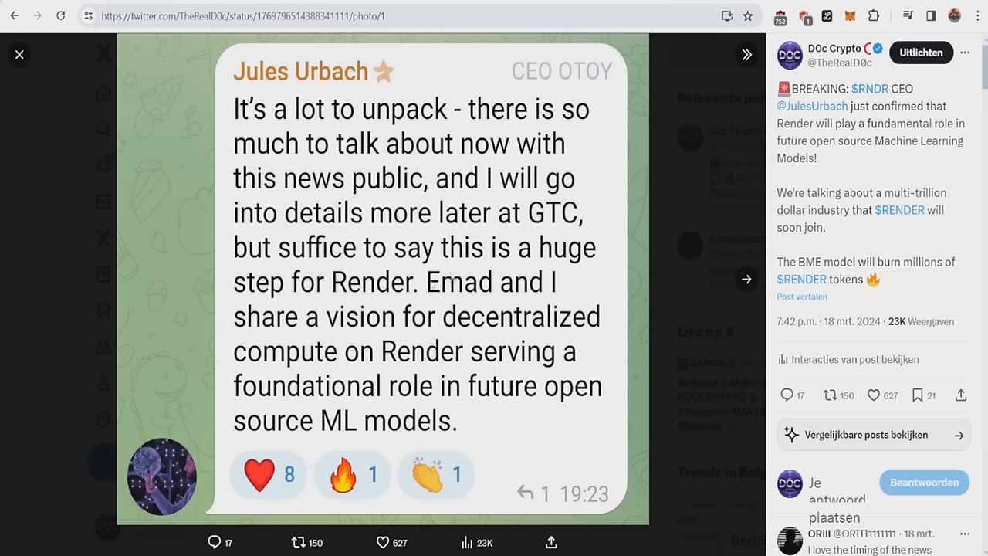
mouse_move(288, 330)
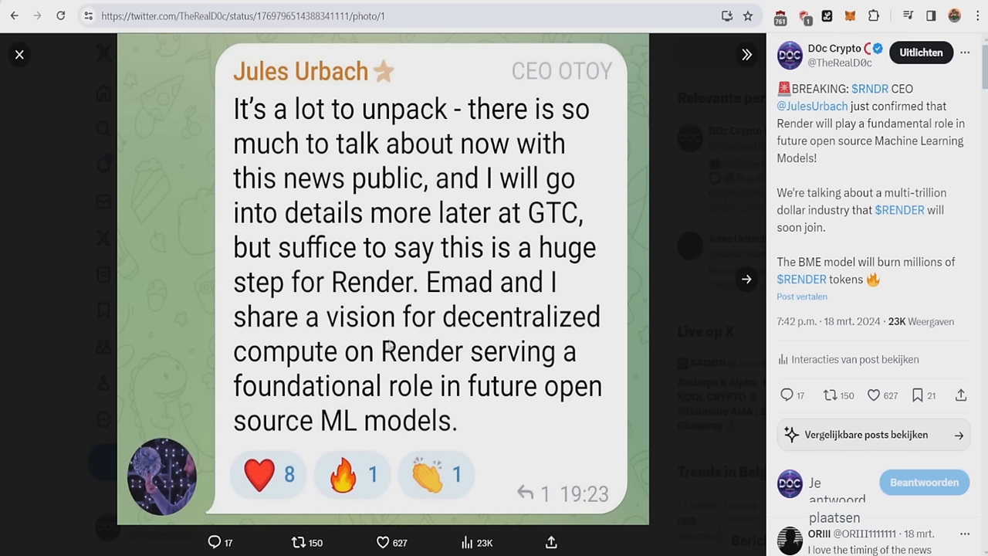
mouse_move(522, 372)
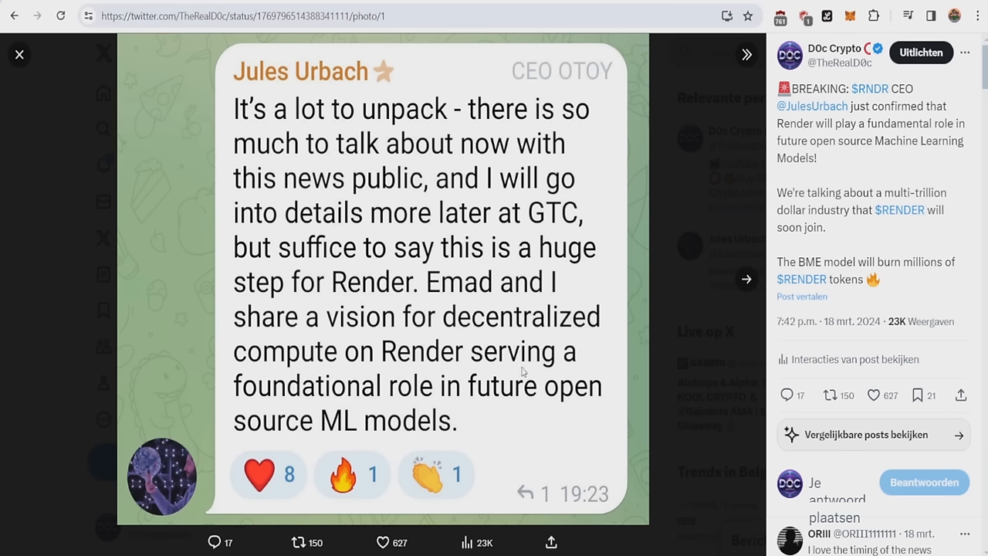
mouse_move(570, 399)
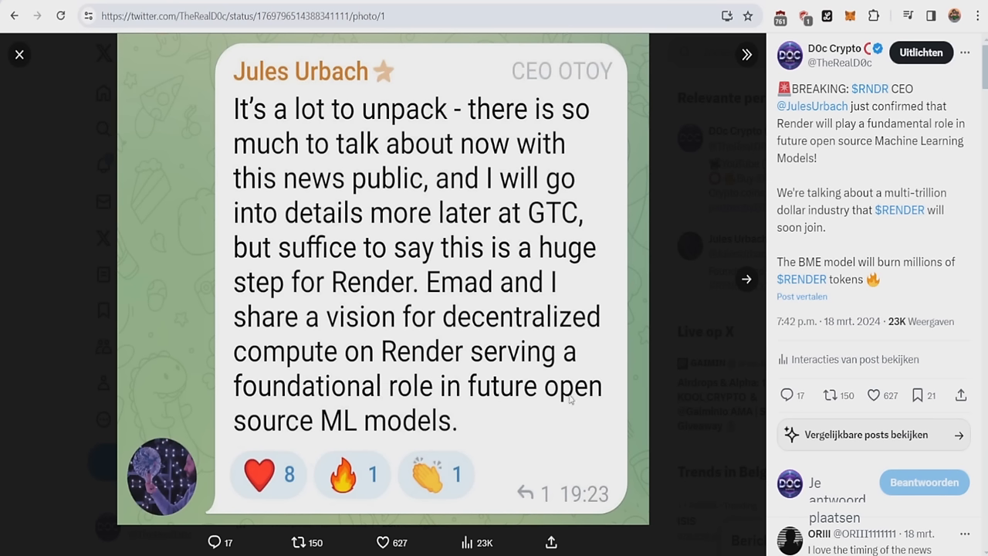
mouse_move(336, 422)
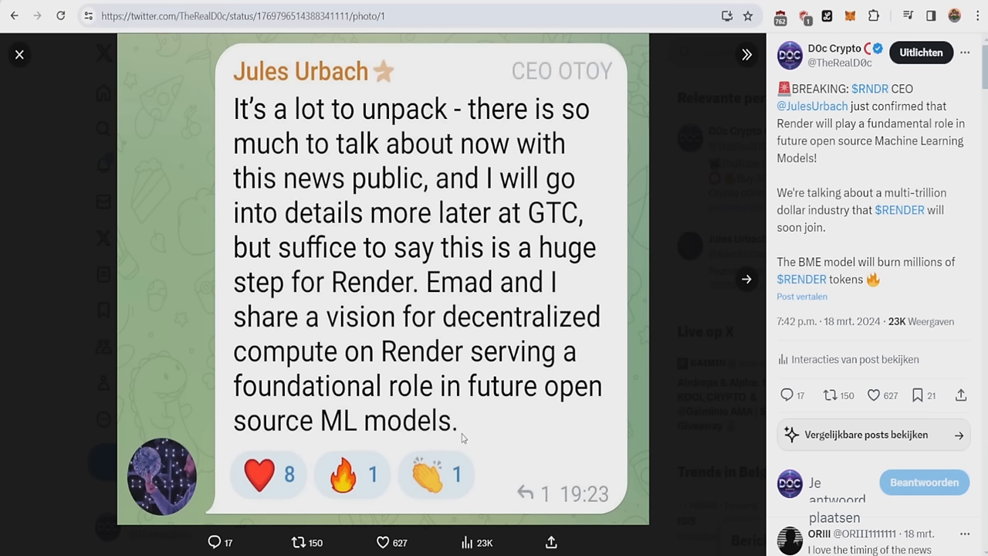
mouse_move(454, 430)
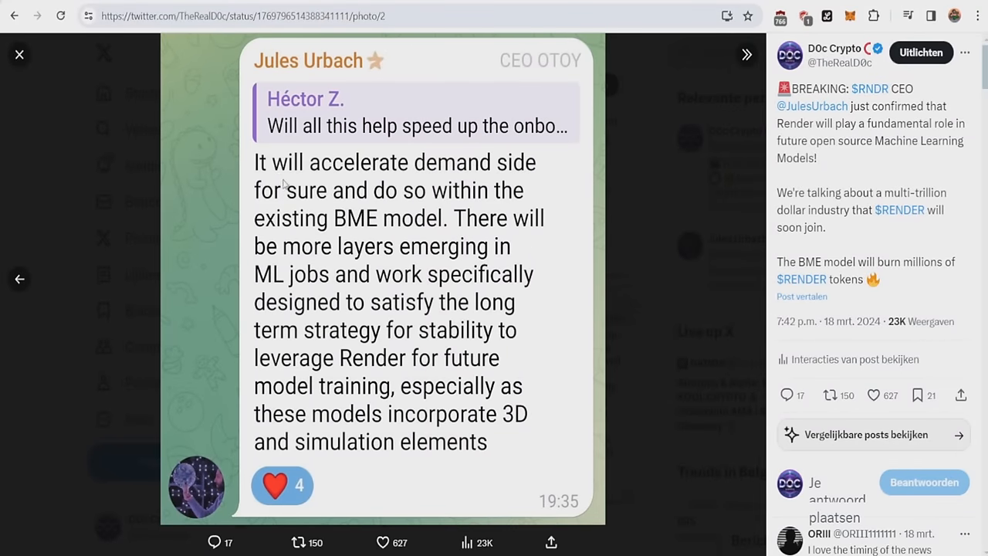
mouse_move(346, 184)
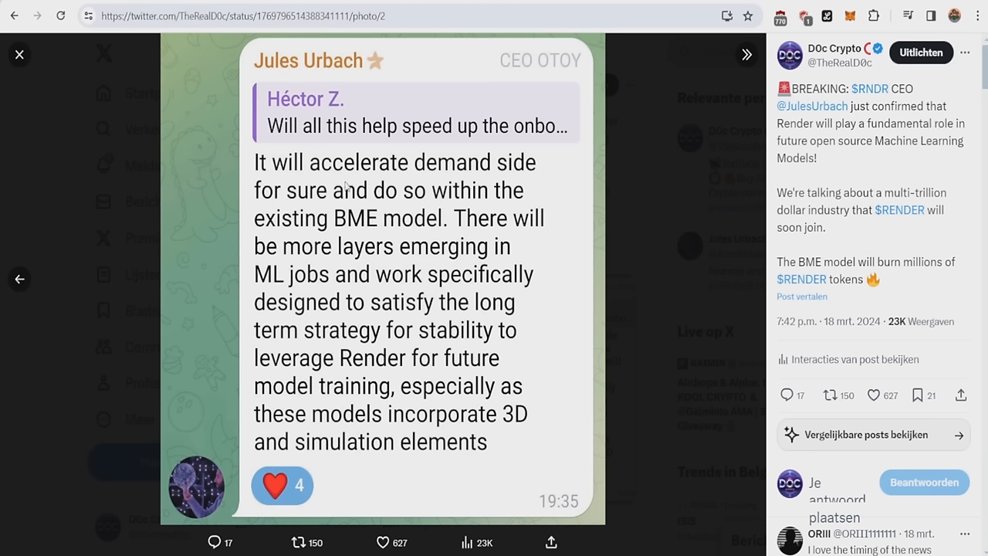
mouse_move(466, 213)
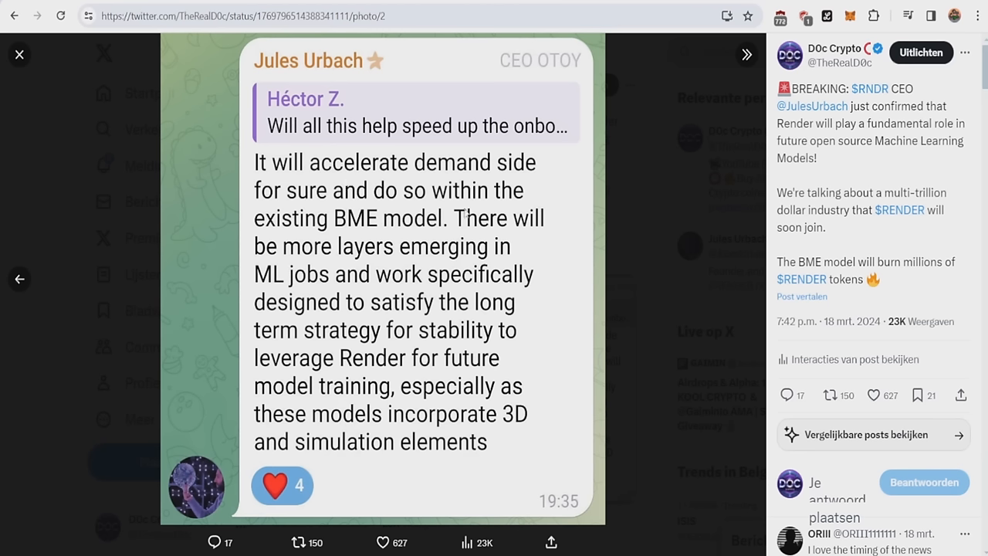
mouse_move(570, 177)
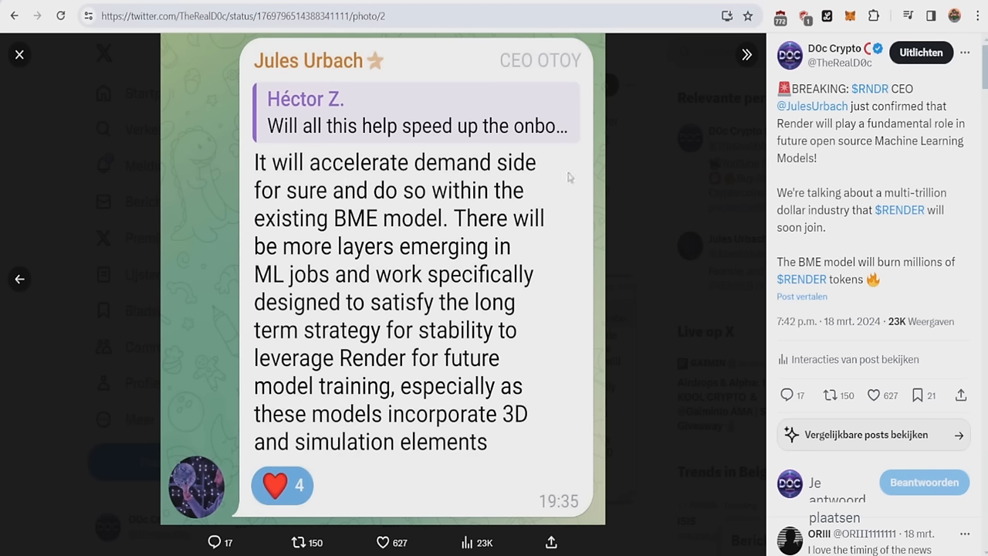
mouse_move(633, 173)
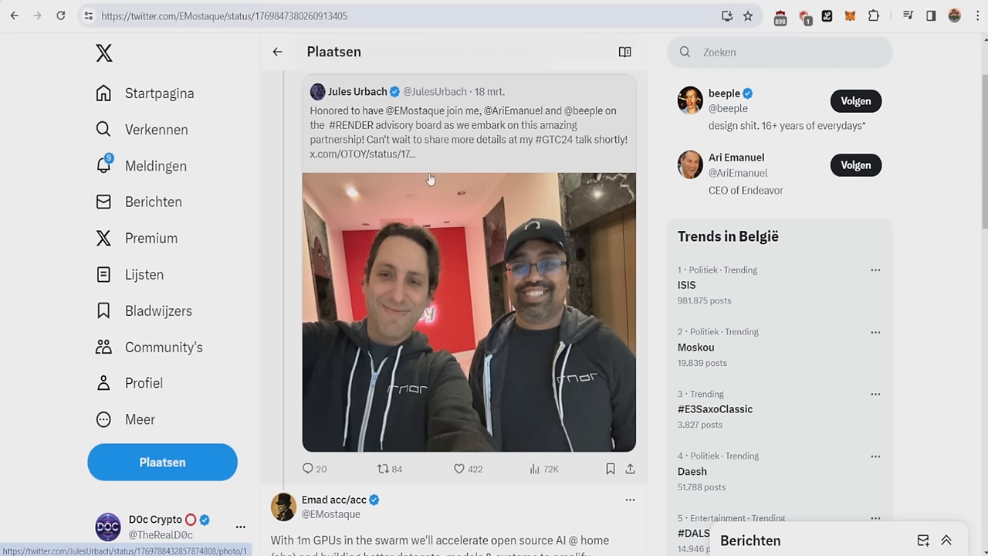
mouse_move(396, 275)
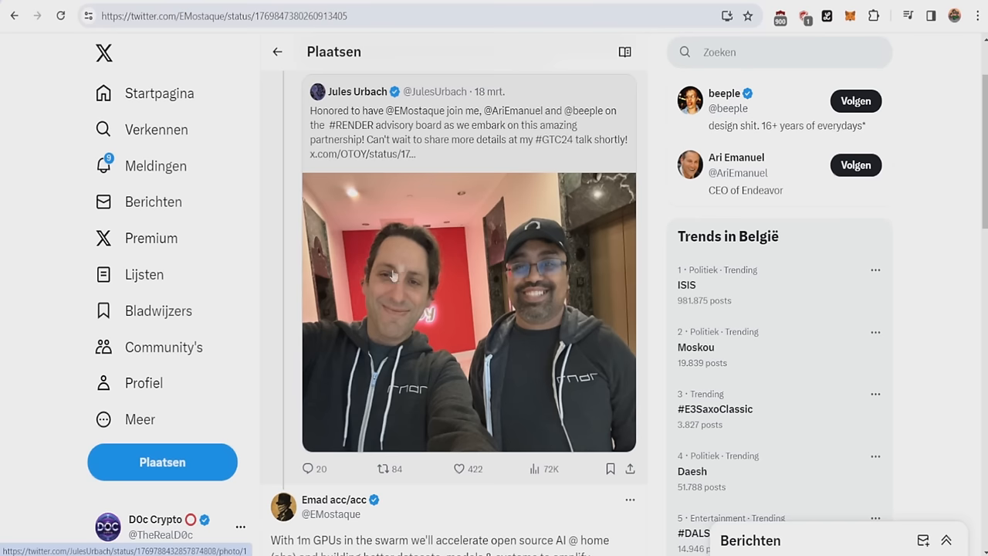
mouse_move(460, 266)
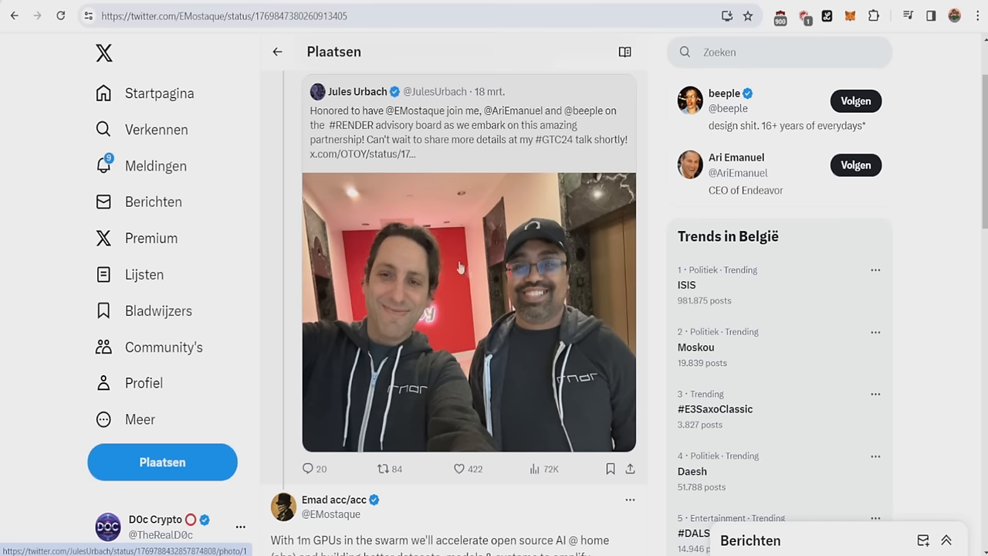
Step: Scroll down Emad Mostaque's post to its text about accelerating open source AI with 1m GPUs
scroll(down, 3)
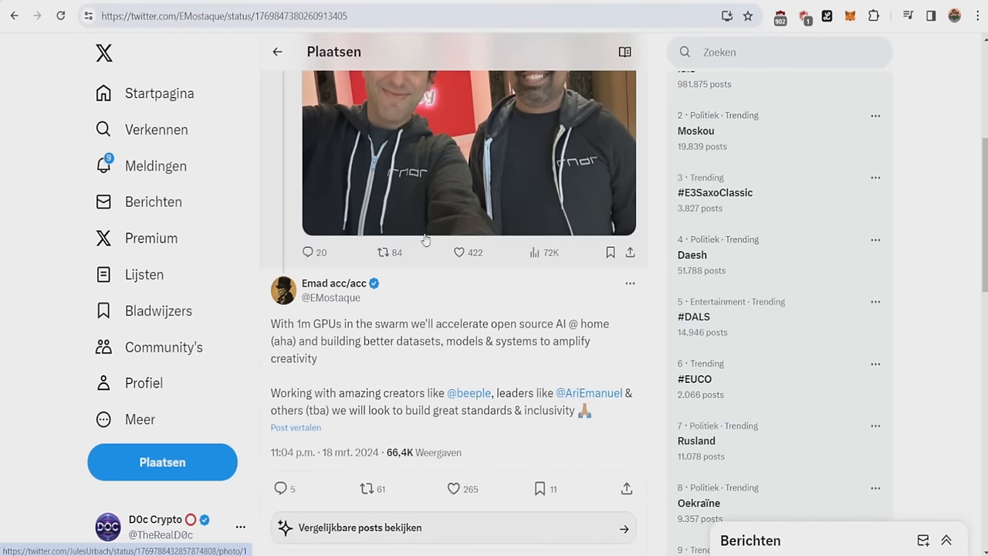
scroll(down, 3)
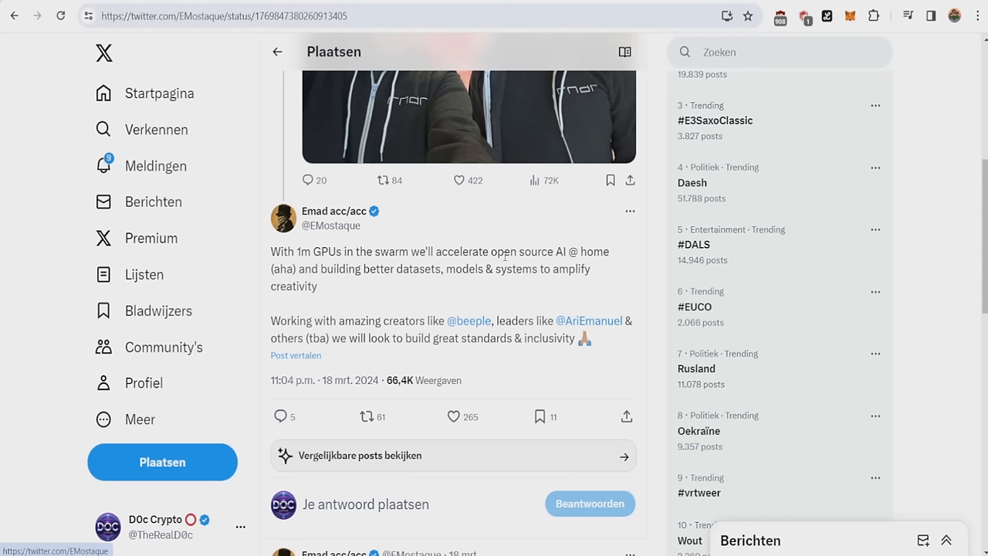
mouse_move(432, 294)
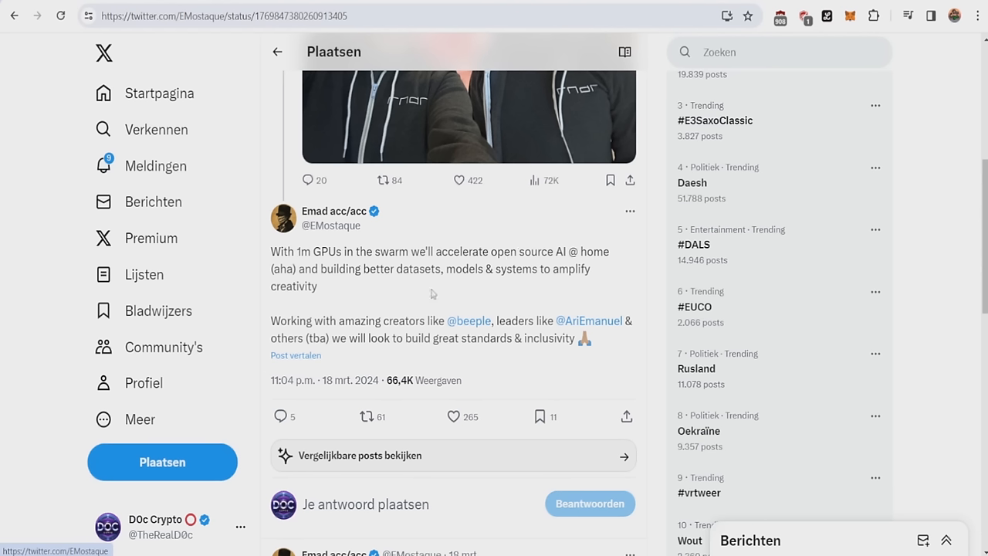
mouse_move(449, 269)
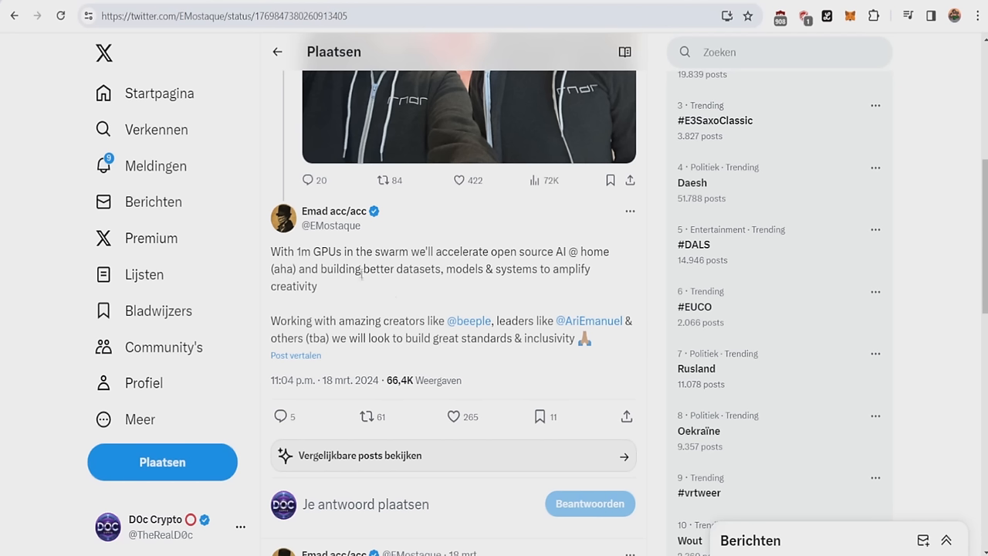
mouse_move(368, 295)
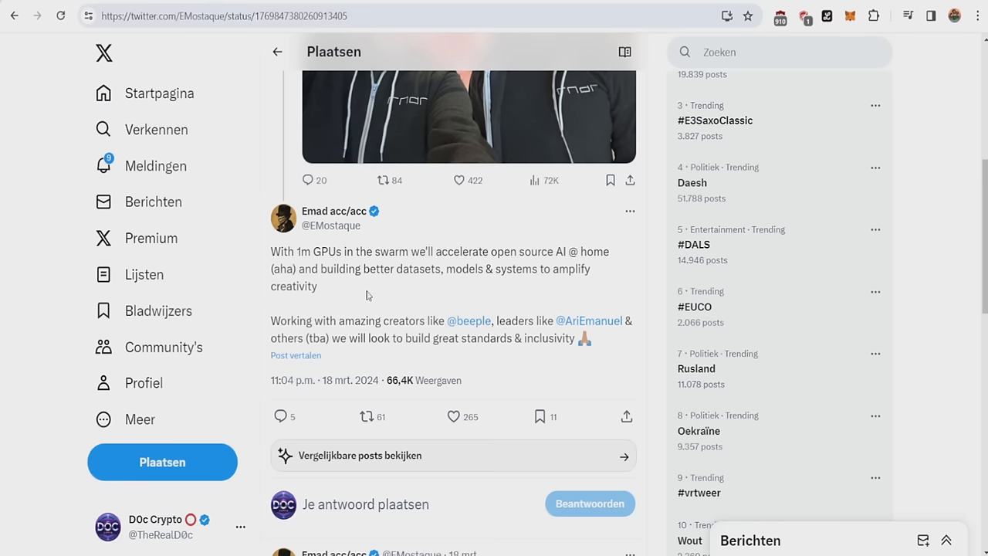
mouse_move(366, 289)
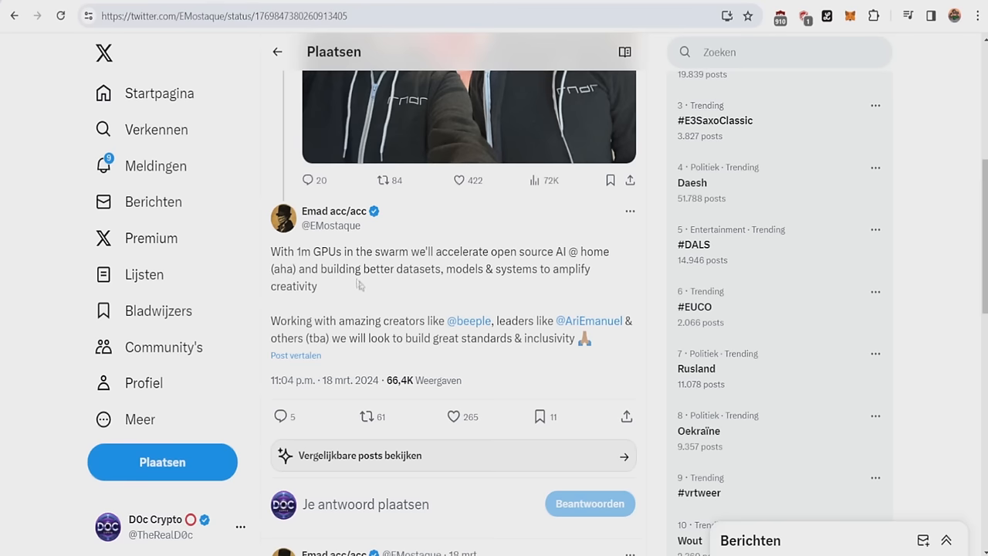
Step: Scroll down to the replies, including the follow-up about taking it to 1bn devices
scroll(down, 3)
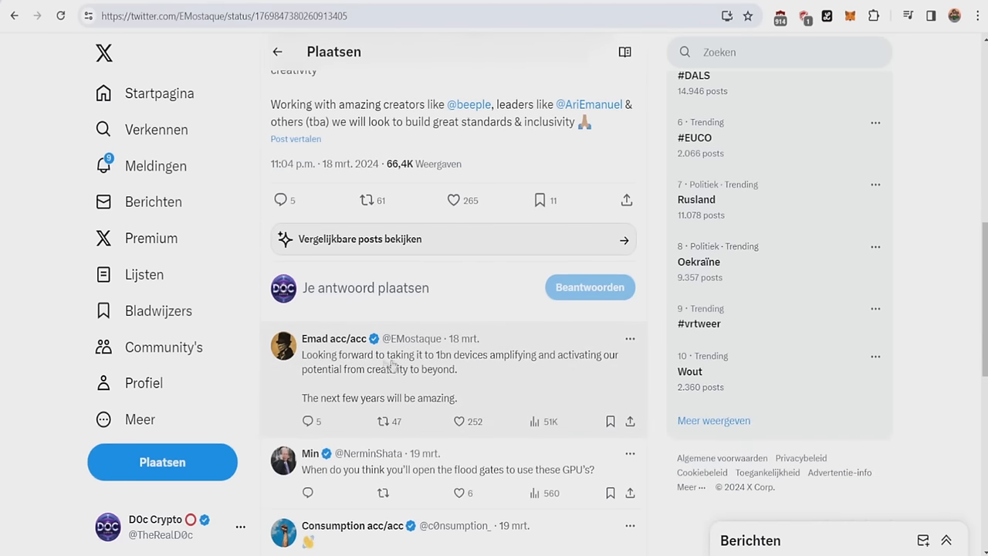
mouse_move(459, 366)
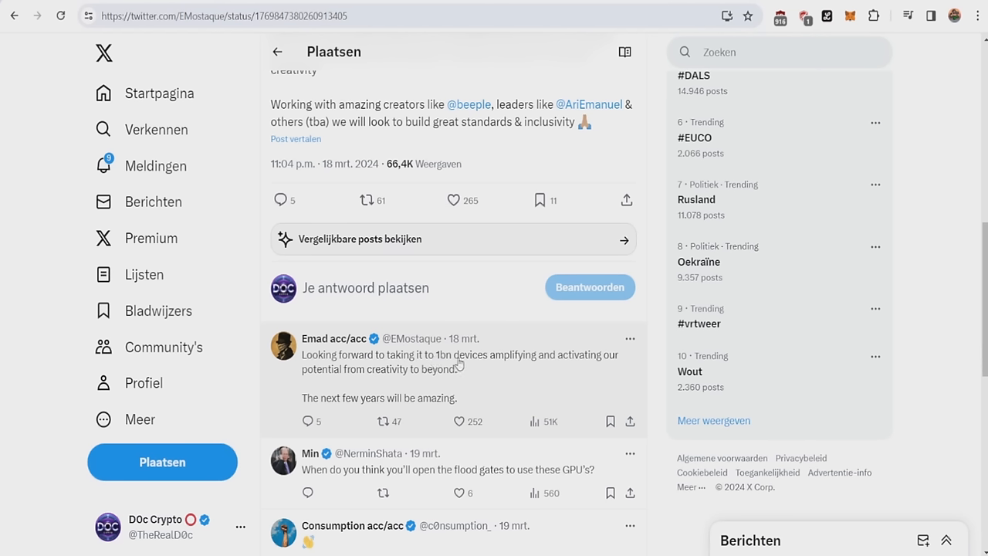
mouse_move(443, 355)
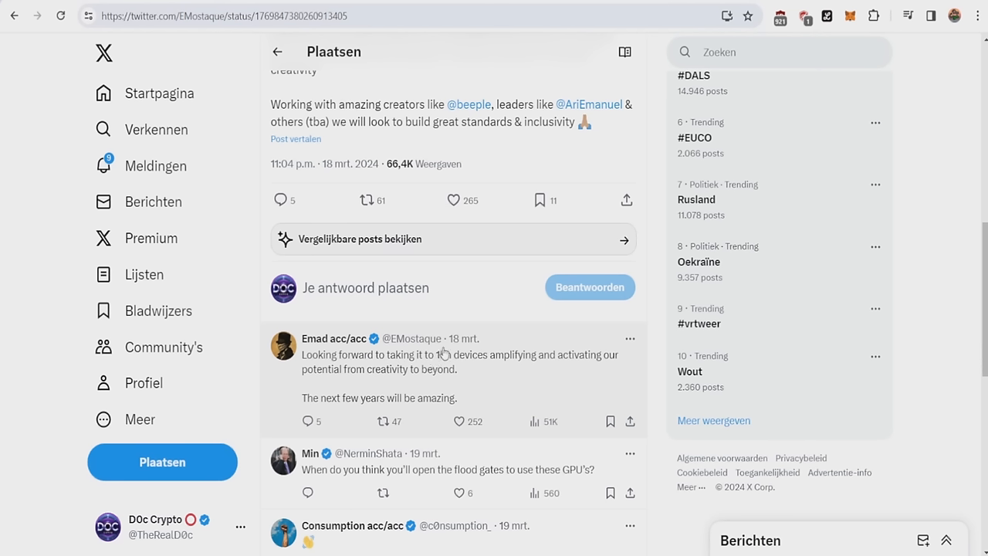
mouse_move(472, 364)
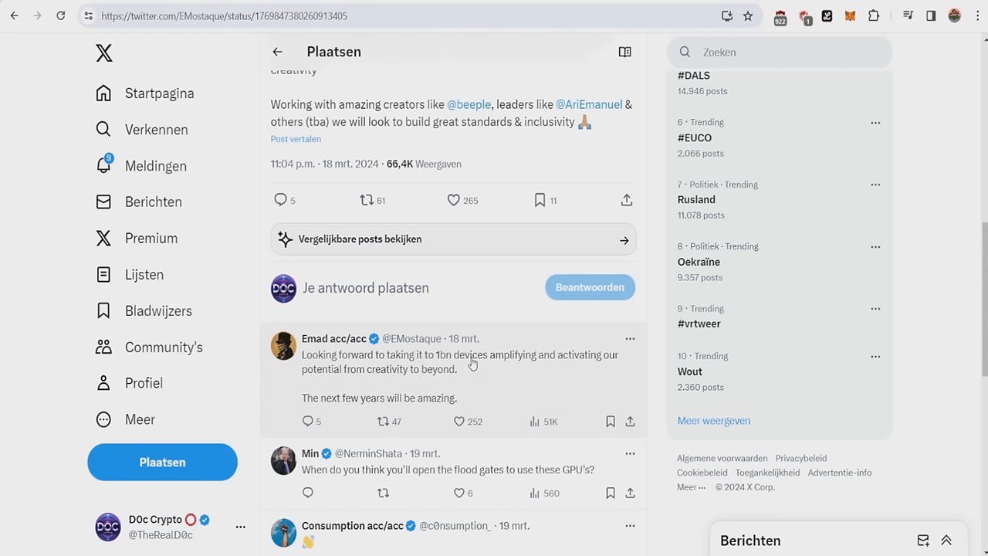
mouse_move(471, 365)
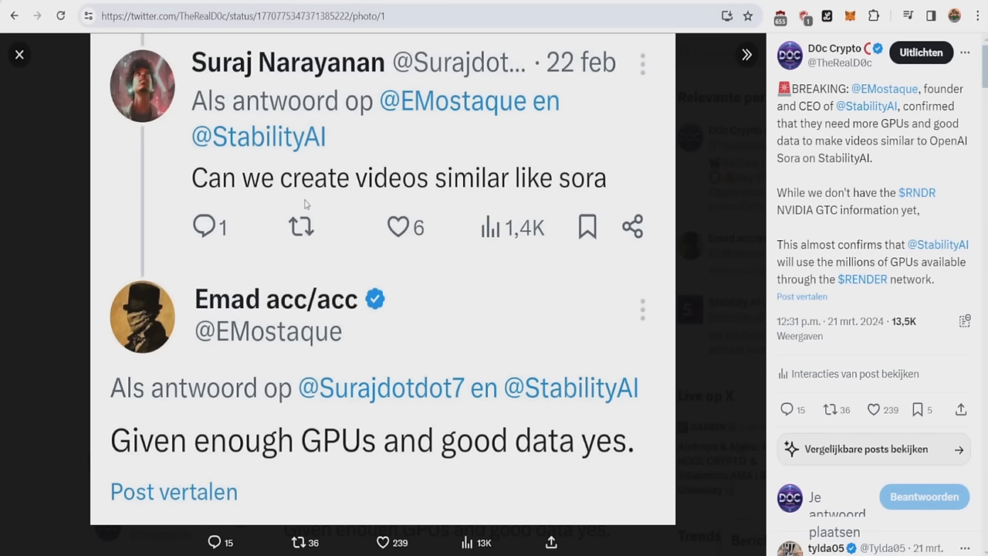
mouse_move(249, 89)
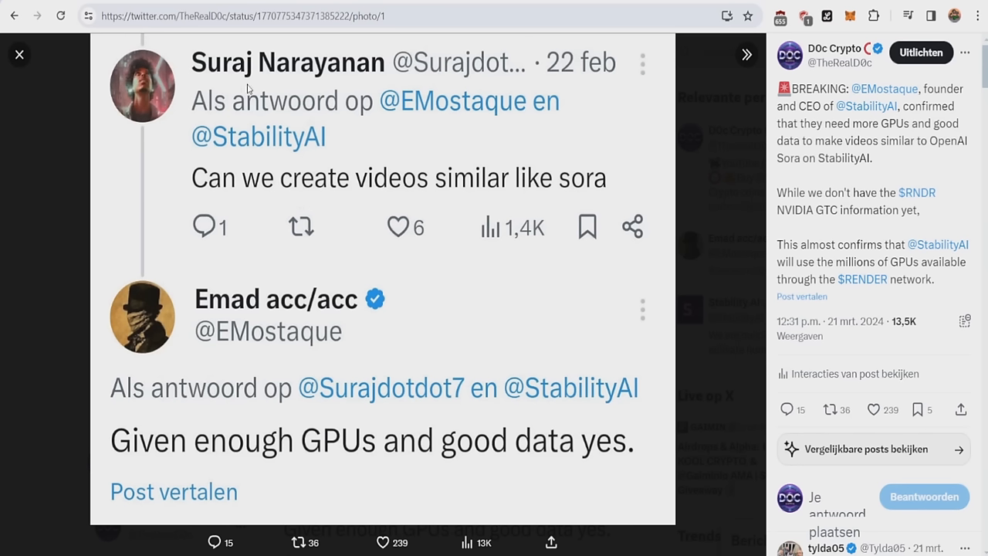
mouse_move(236, 171)
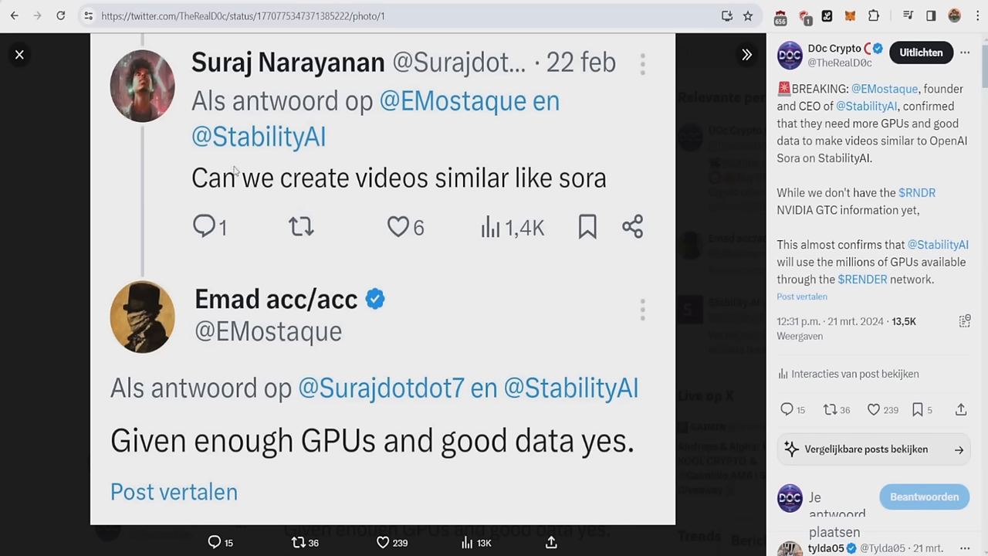
mouse_move(394, 183)
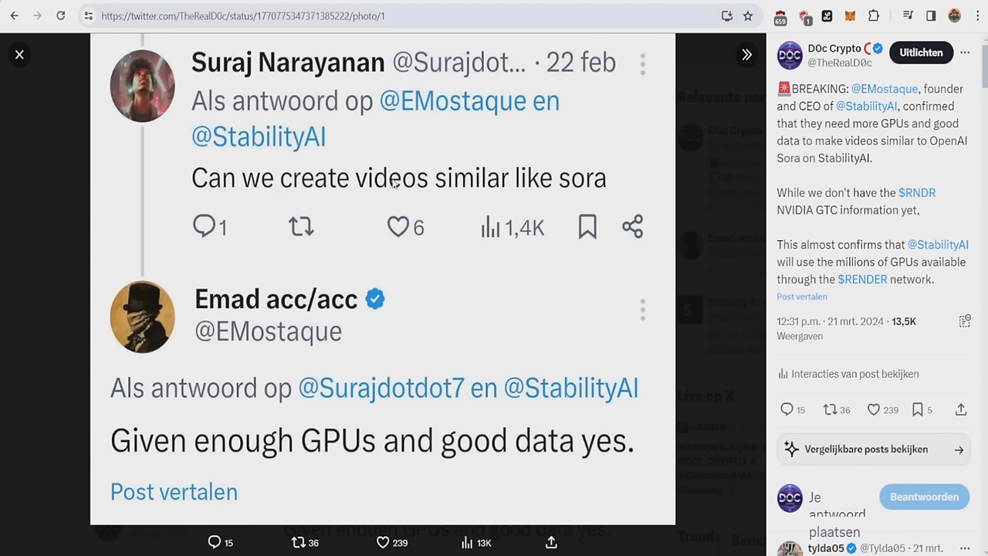
mouse_move(265, 330)
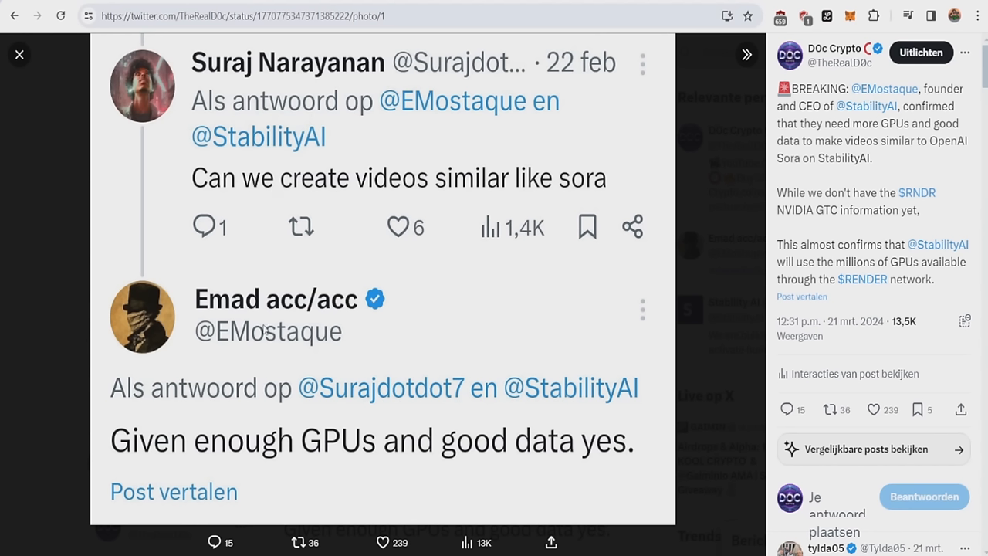
mouse_move(294, 457)
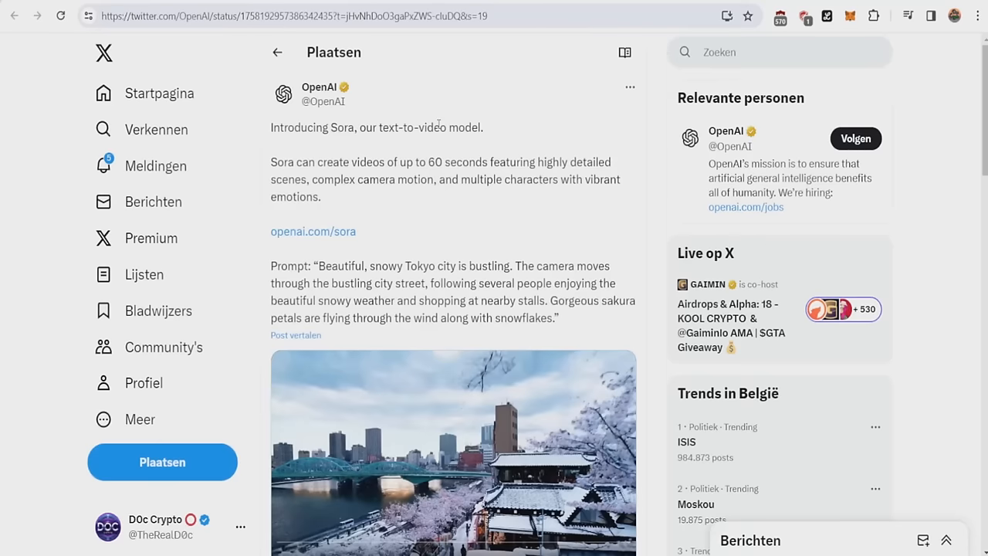
Step: Highlight parts of the Sora post, scroll to its stats, and open DOc Crypto's ChatGPT-cost image
drag(301, 127, 405, 127)
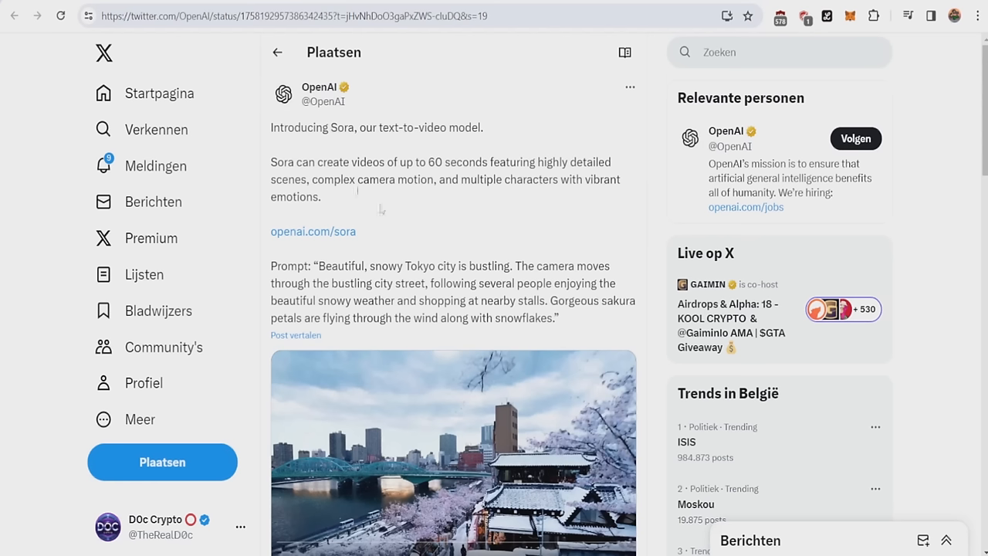
mouse_move(438, 176)
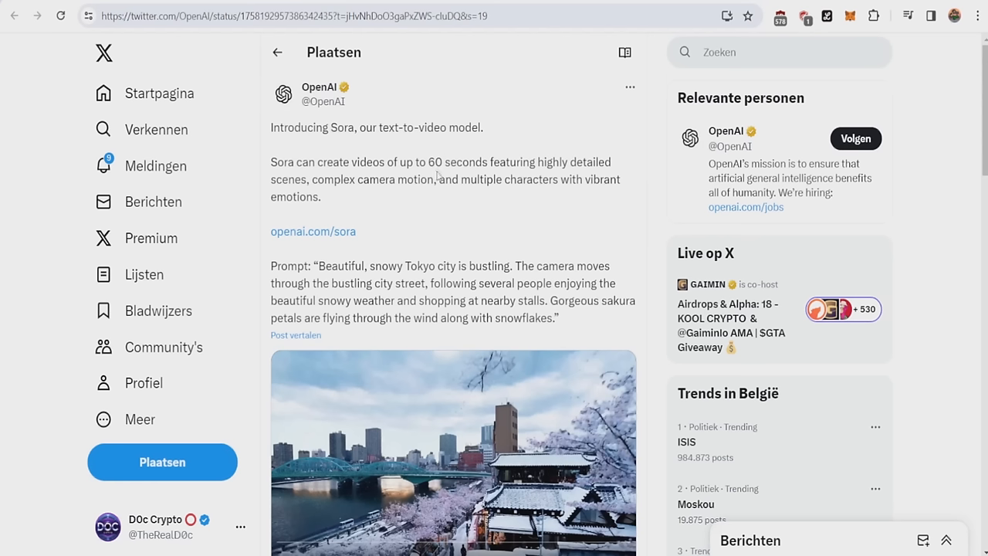
drag(498, 162, 572, 162)
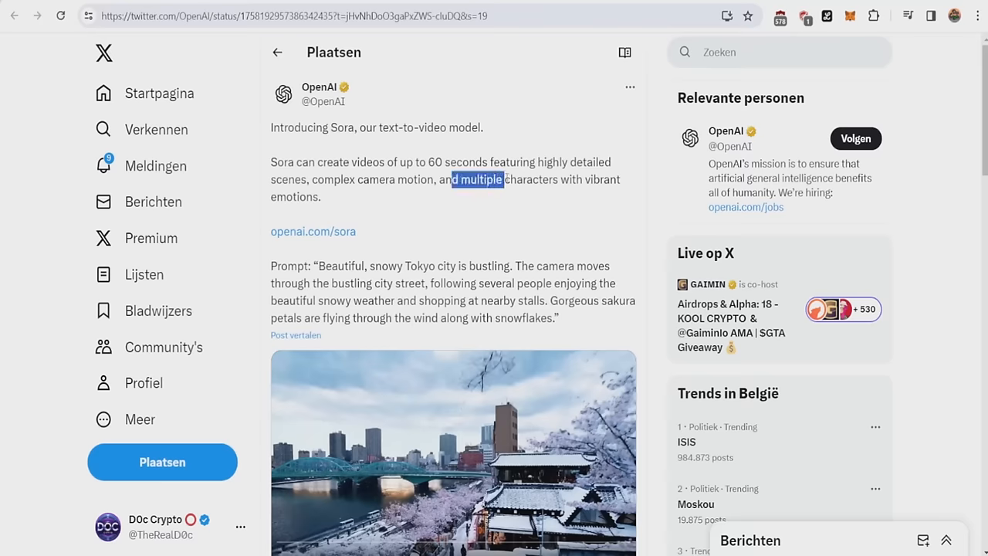
scroll(down, 3)
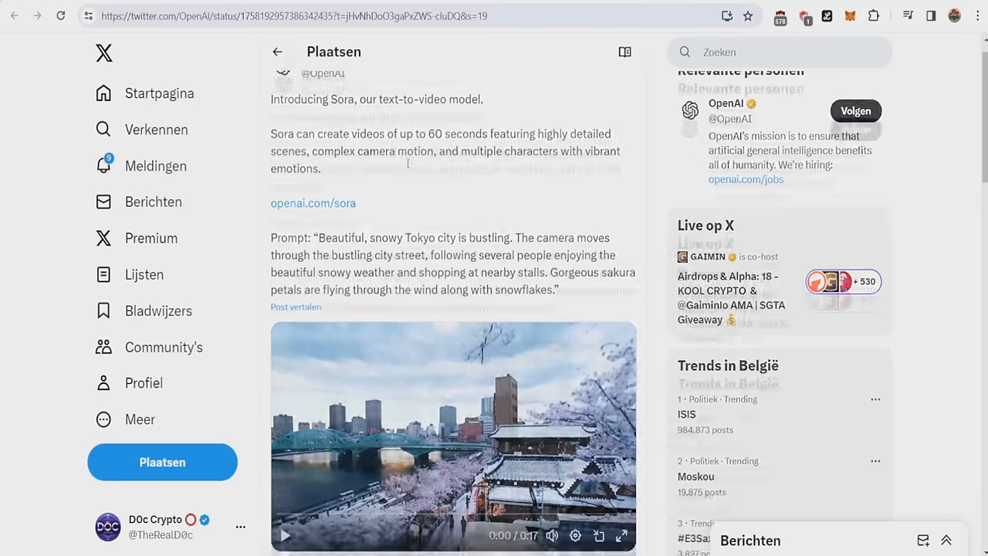
scroll(down, 3)
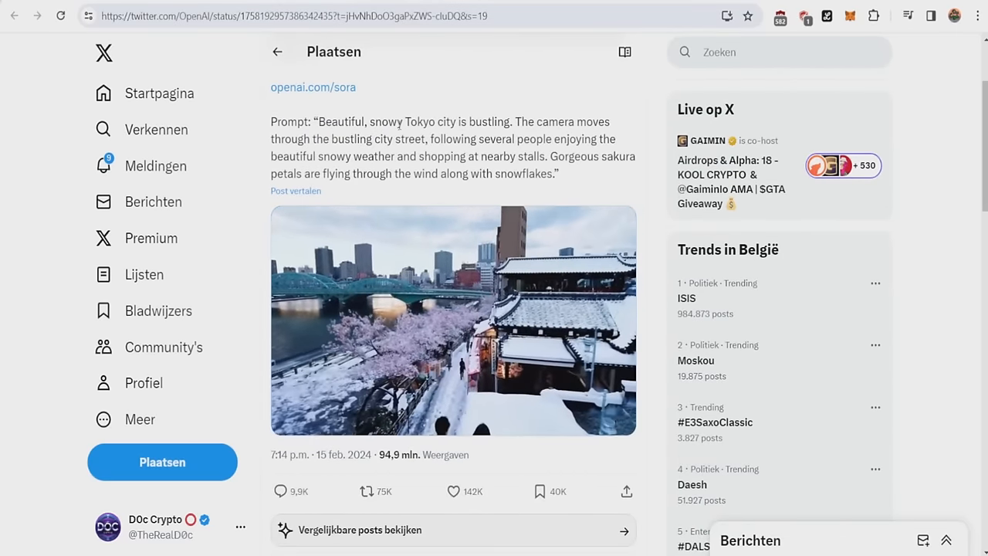
click(453, 320)
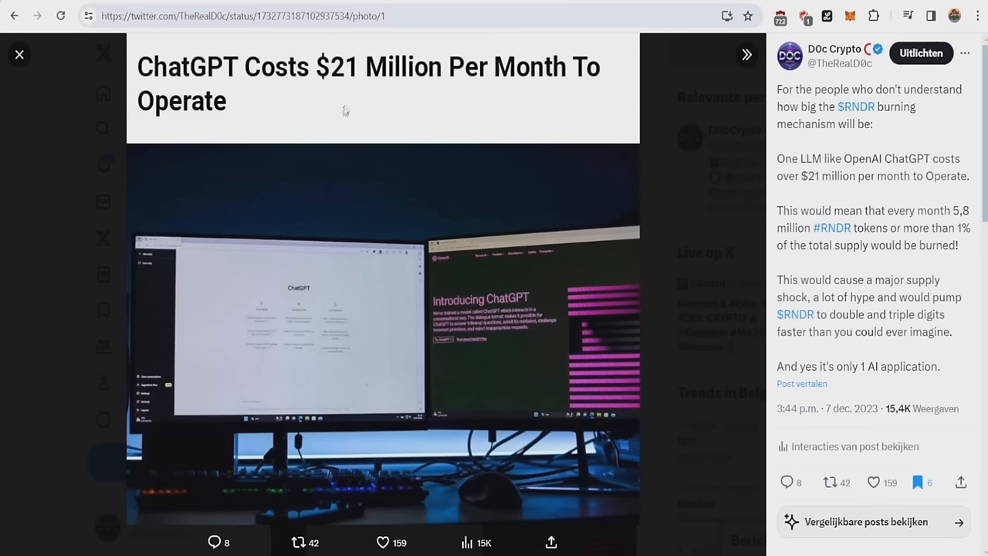
mouse_move(334, 77)
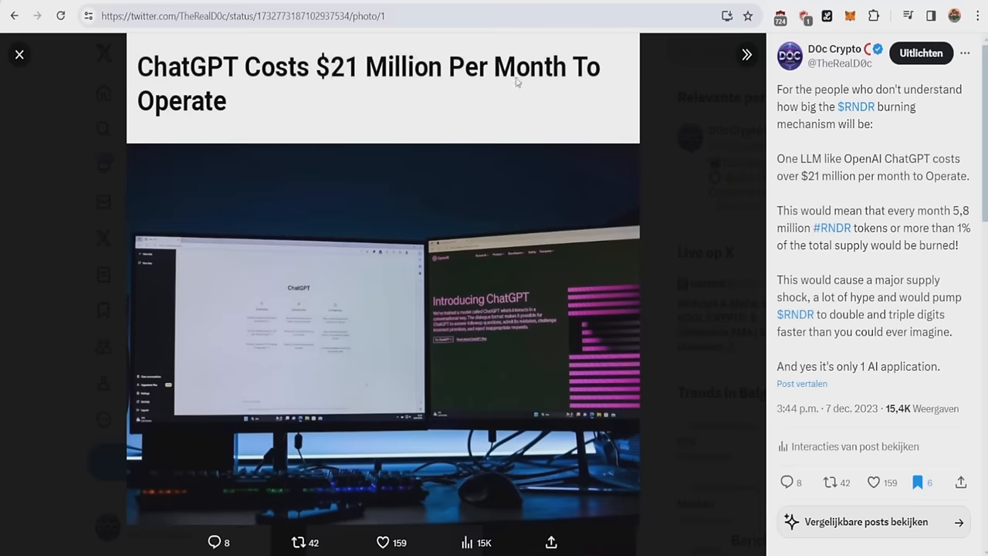
mouse_move(385, 116)
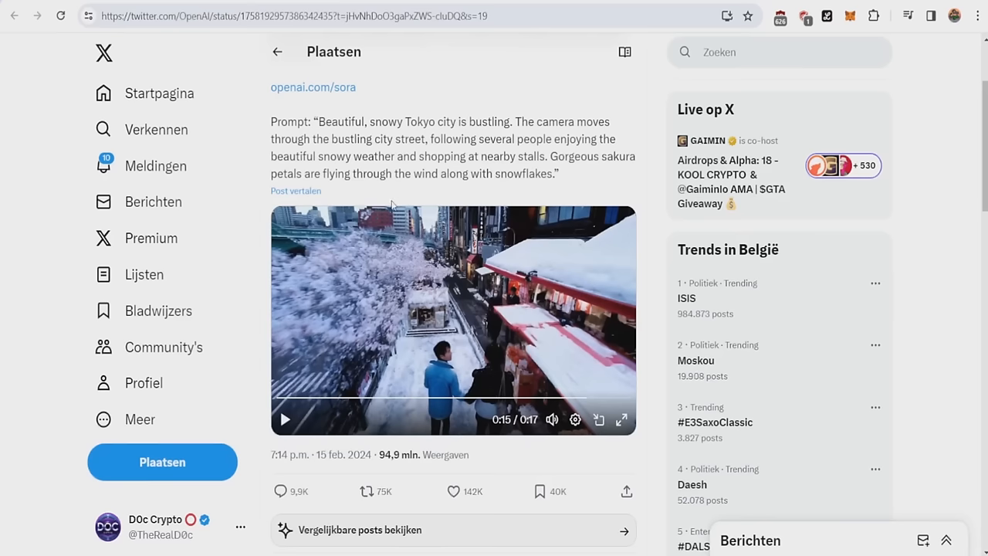
Step: Play the snowy Tokyo sample video in the Sora post
click(284, 419)
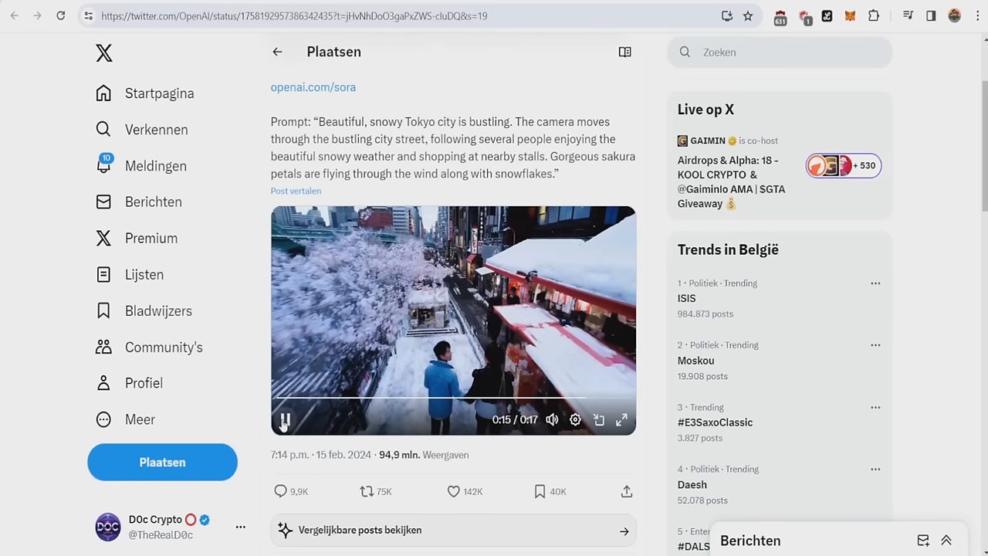
click(284, 419)
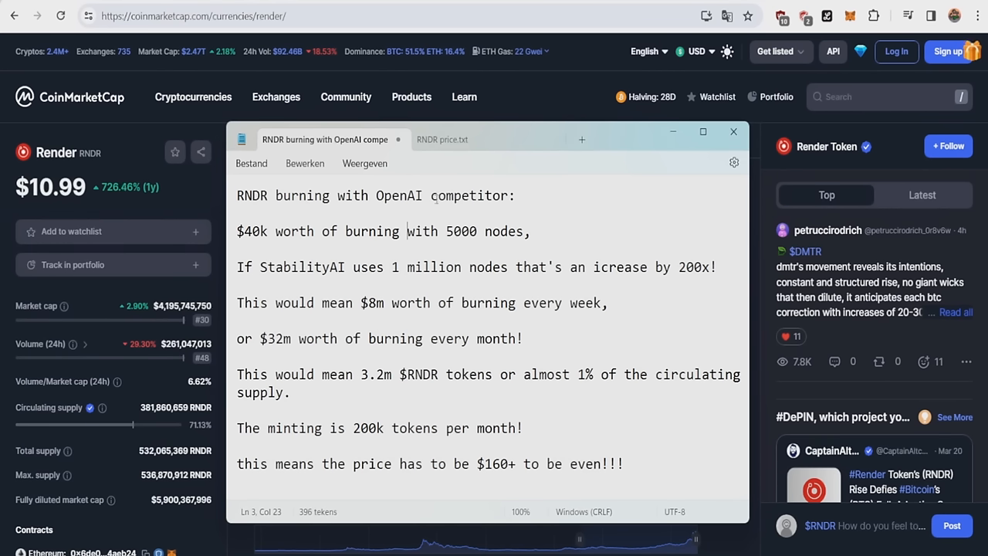
Step: Focus the RNDR burning notes and mark a word in the StabilityAI nodes line
click(193, 15)
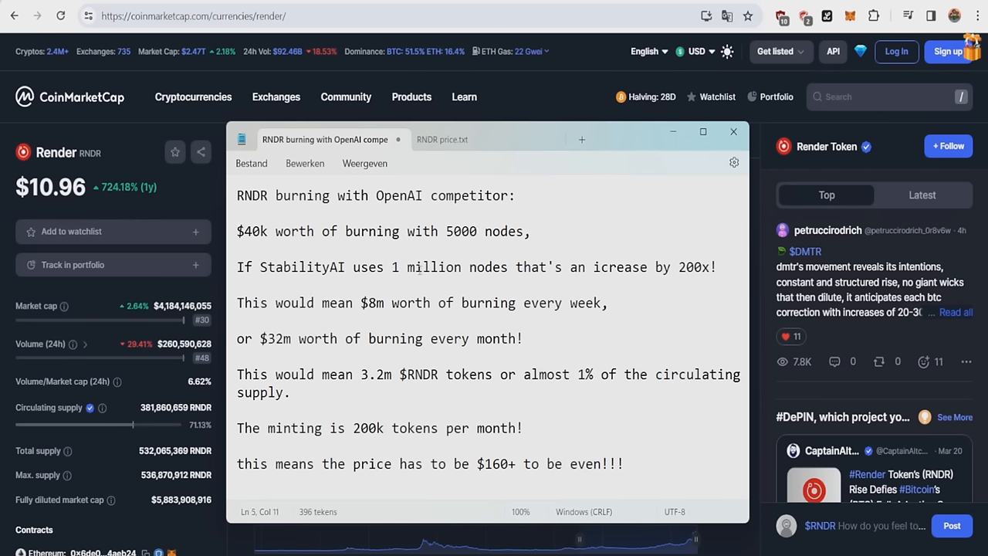
mouse_move(522, 257)
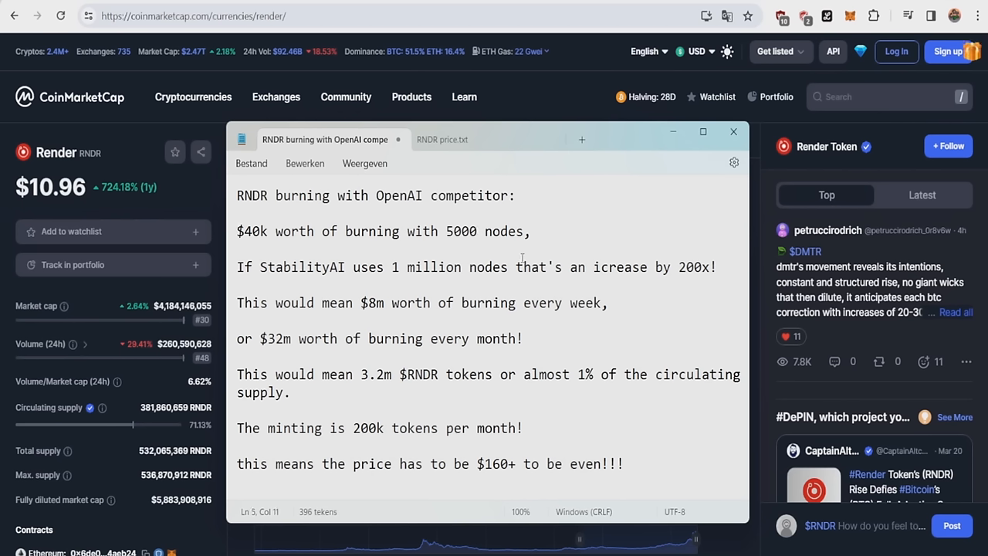
double_click(694, 266)
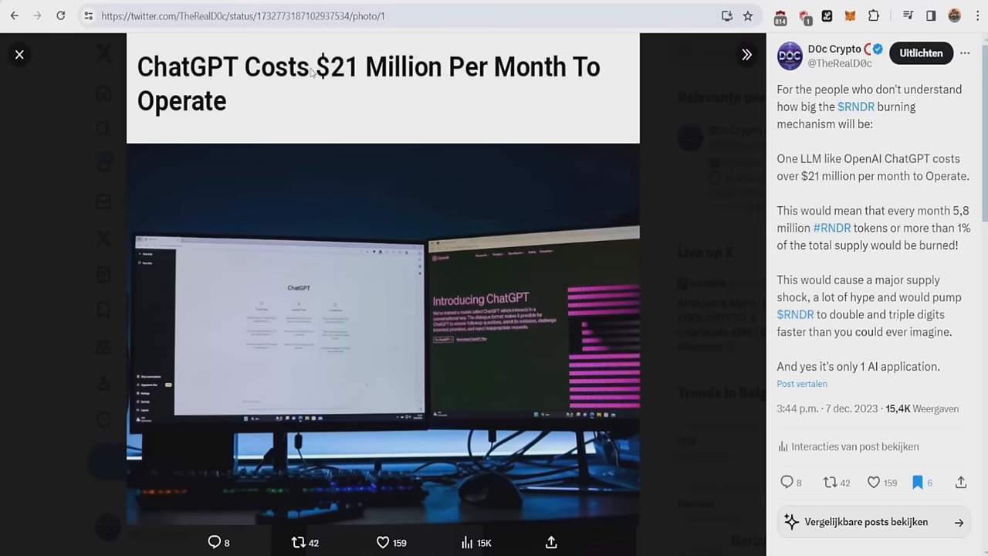
mouse_move(610, 79)
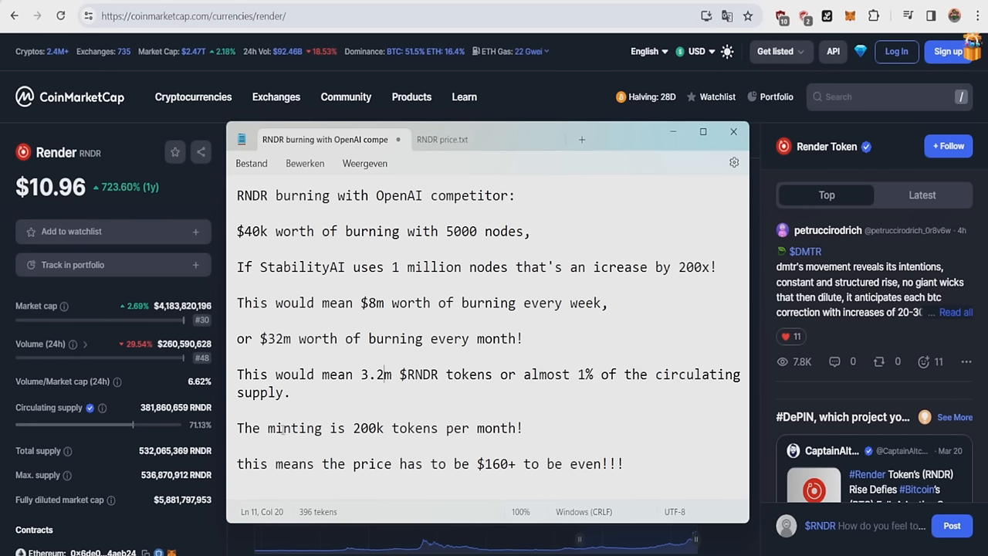
Step: Point out the monthly minting figure, the $160+ break-even price and the 3.2m RNDR line
click(379, 428)
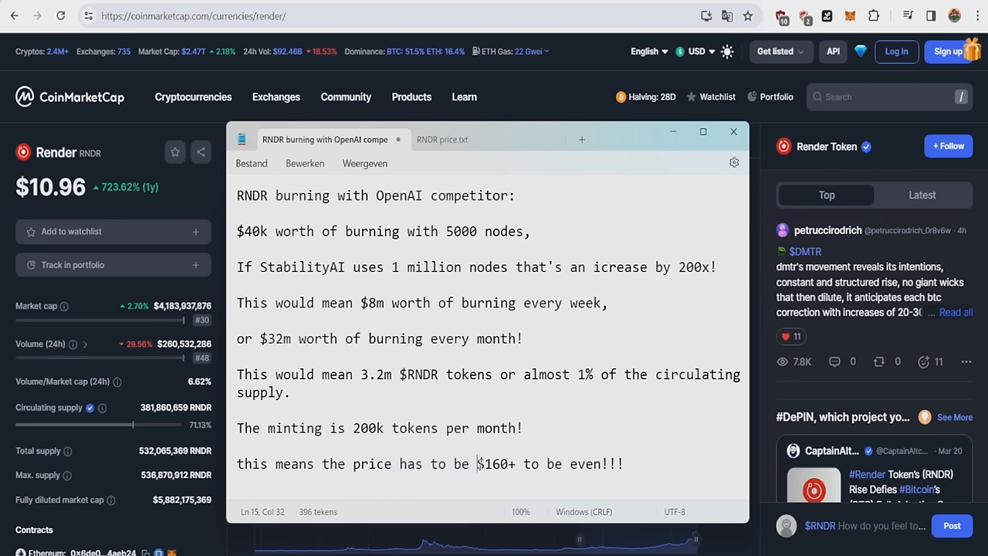
click(461, 369)
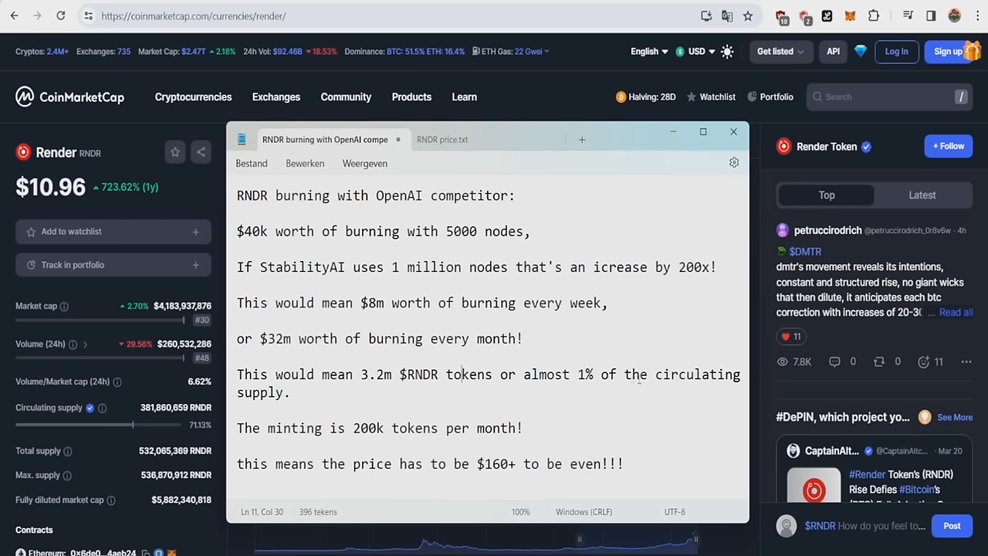
click(637, 375)
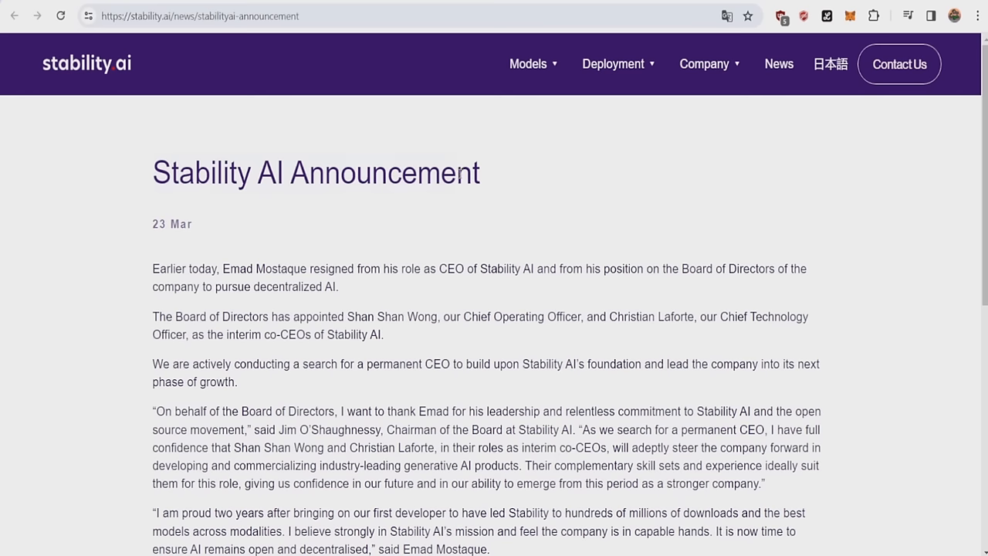
Step: Highlight the announcement's opening words and the phrase 'to pursue decentralized AI'
drag(173, 269, 242, 269)
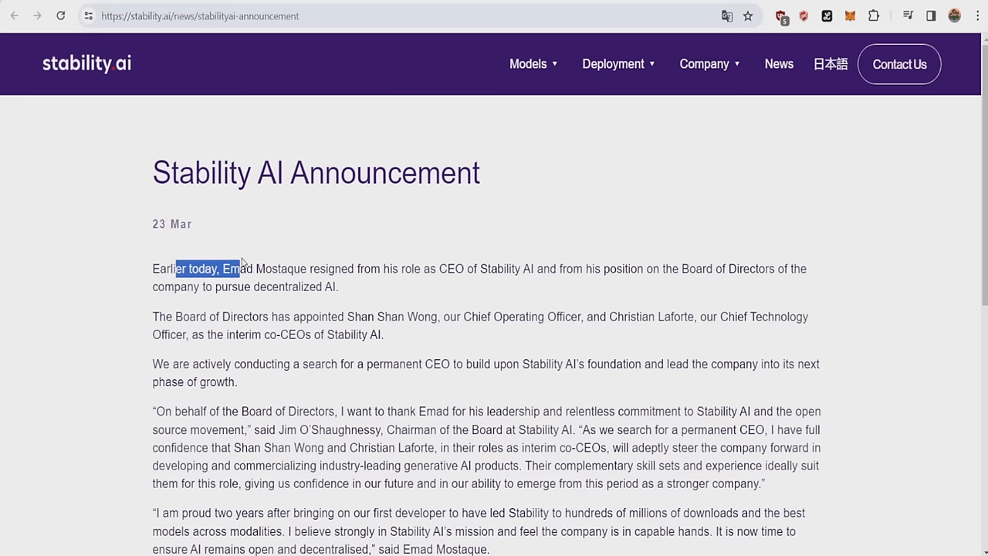
click(384, 264)
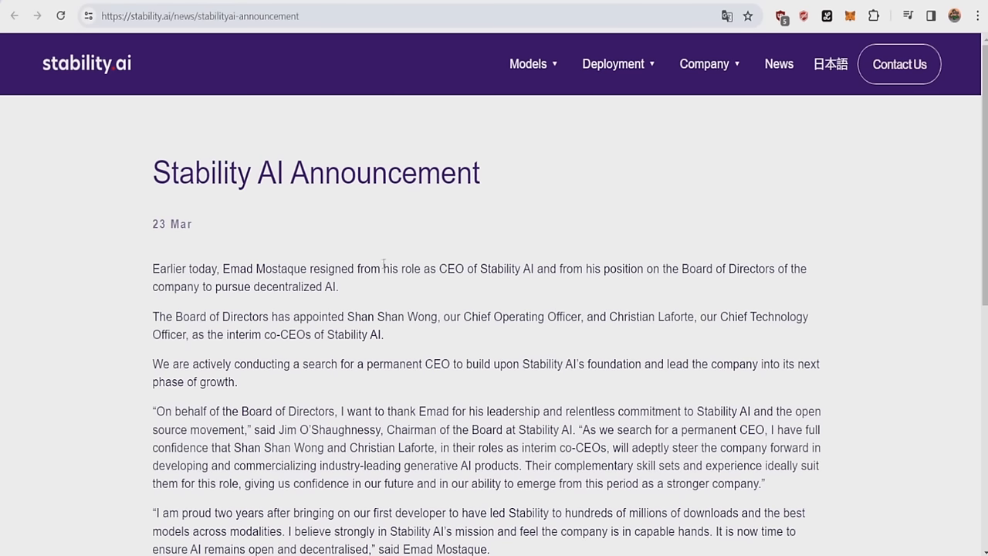
mouse_move(486, 281)
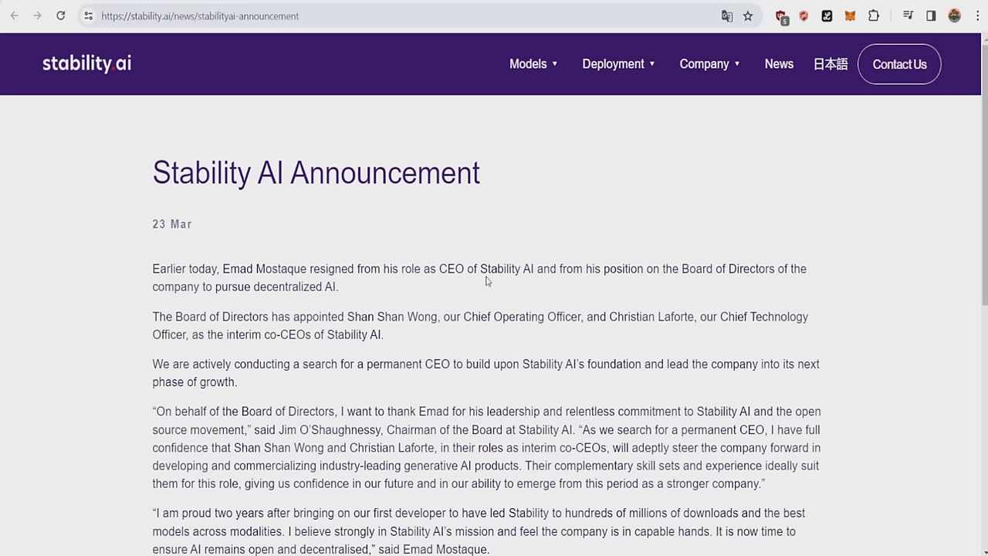
mouse_move(629, 260)
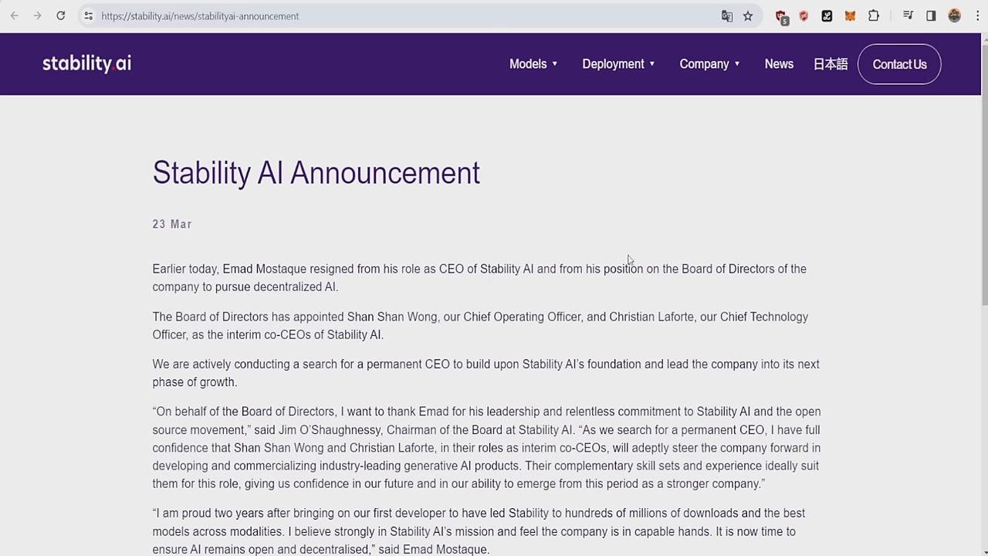
mouse_move(846, 281)
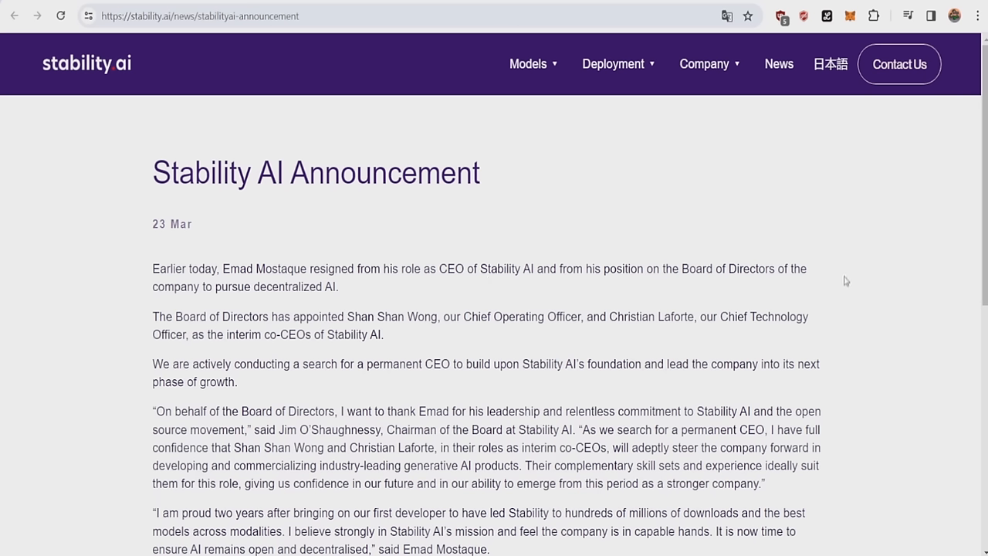
drag(202, 287, 338, 286)
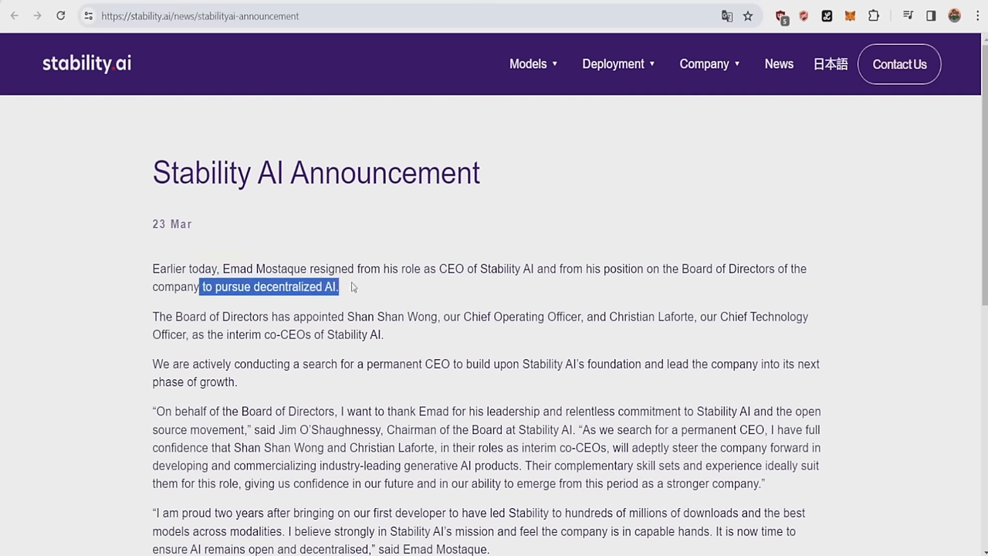
click(347, 286)
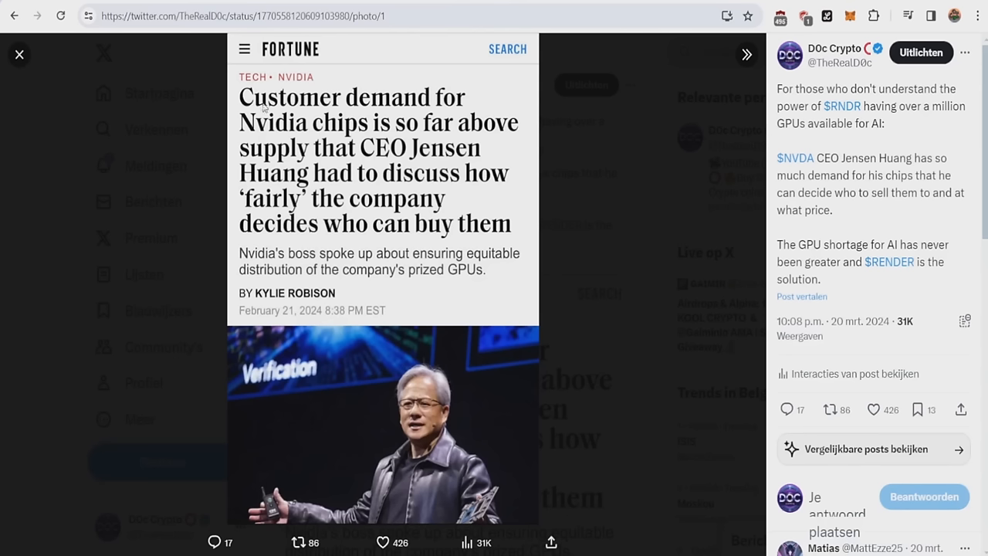
mouse_move(303, 125)
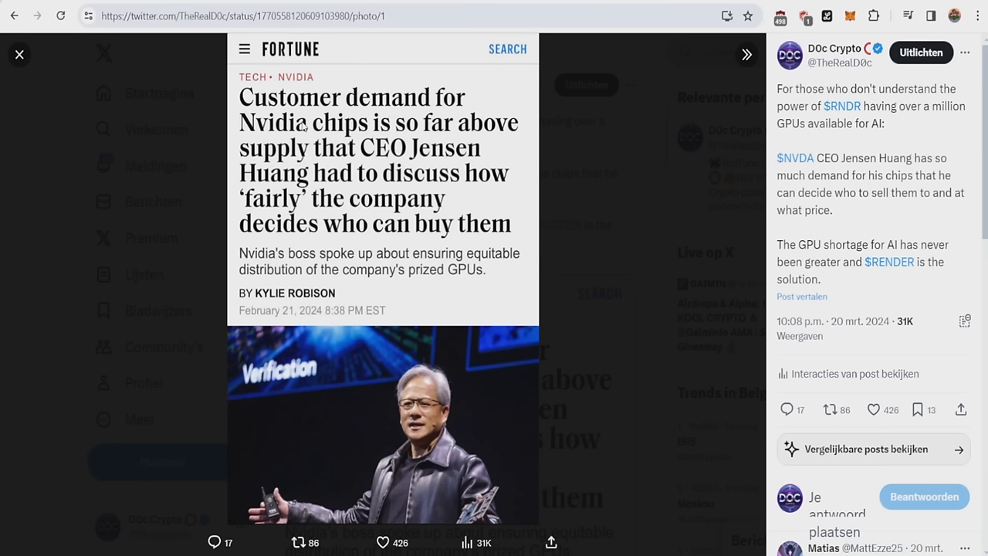
mouse_move(527, 111)
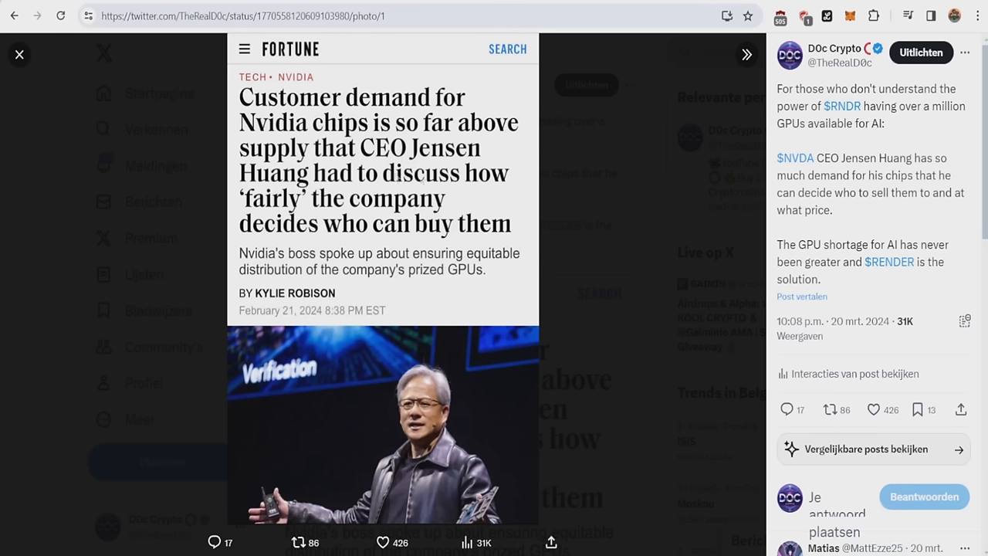
mouse_move(327, 237)
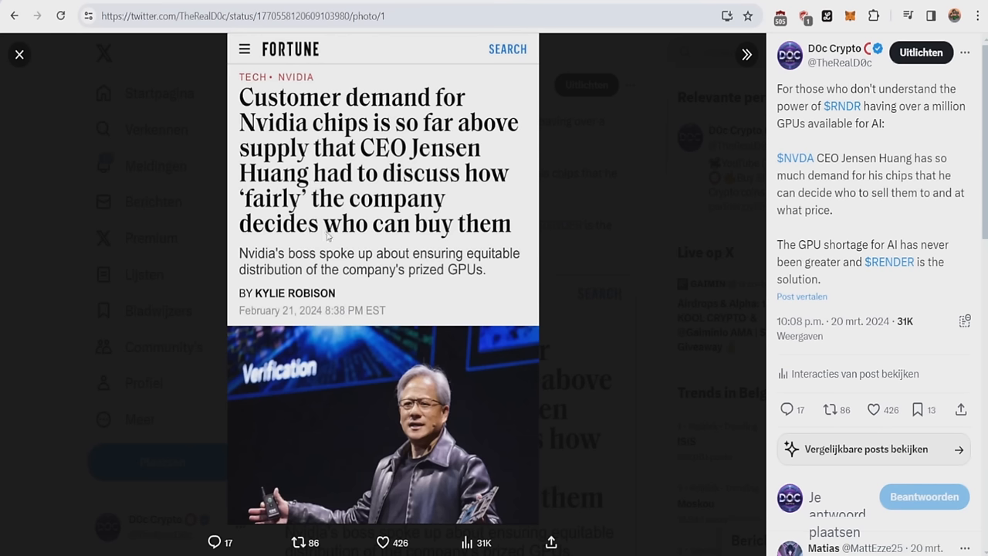
mouse_move(444, 191)
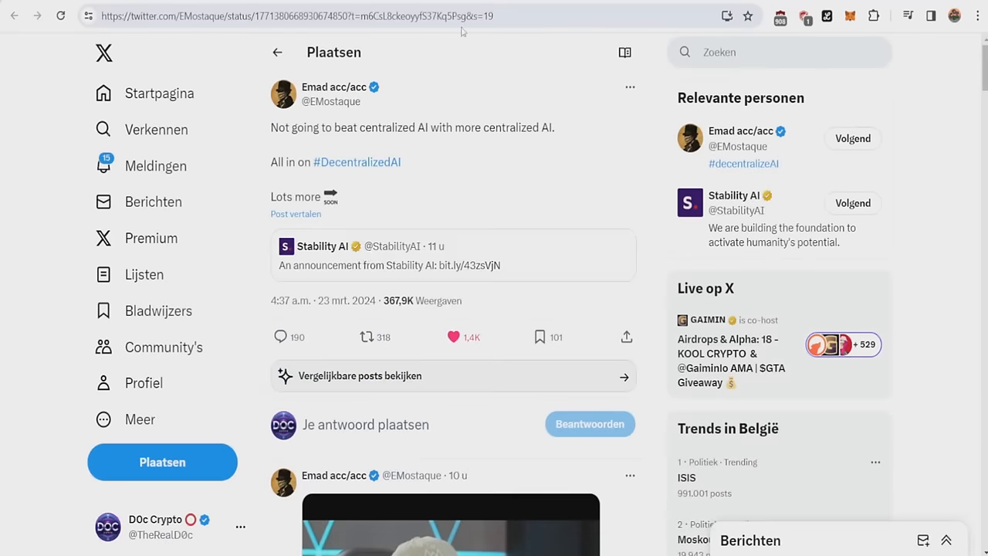
Step: Scroll down the post on beating centralized AI that quotes Stability AI's announcement
scroll(down, 3)
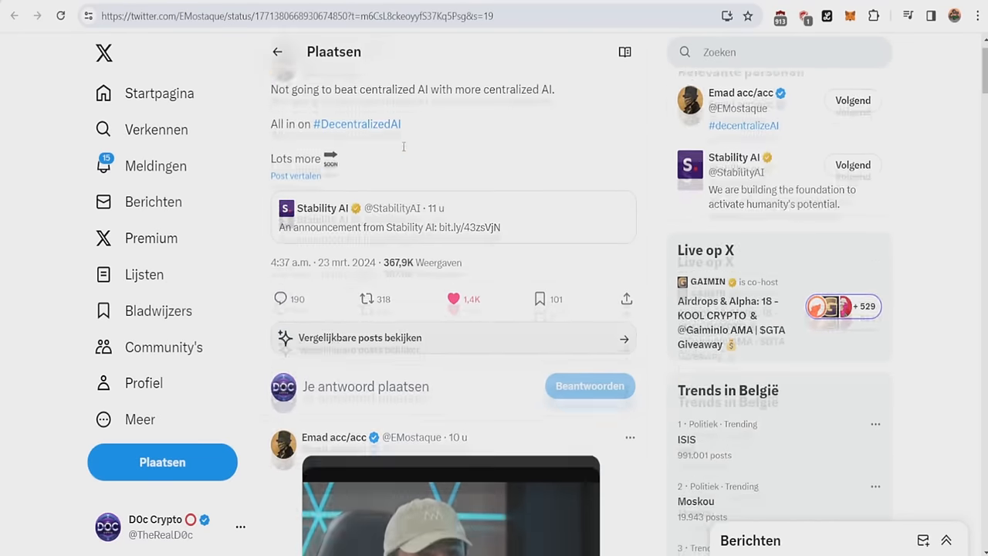
scroll(down, 3)
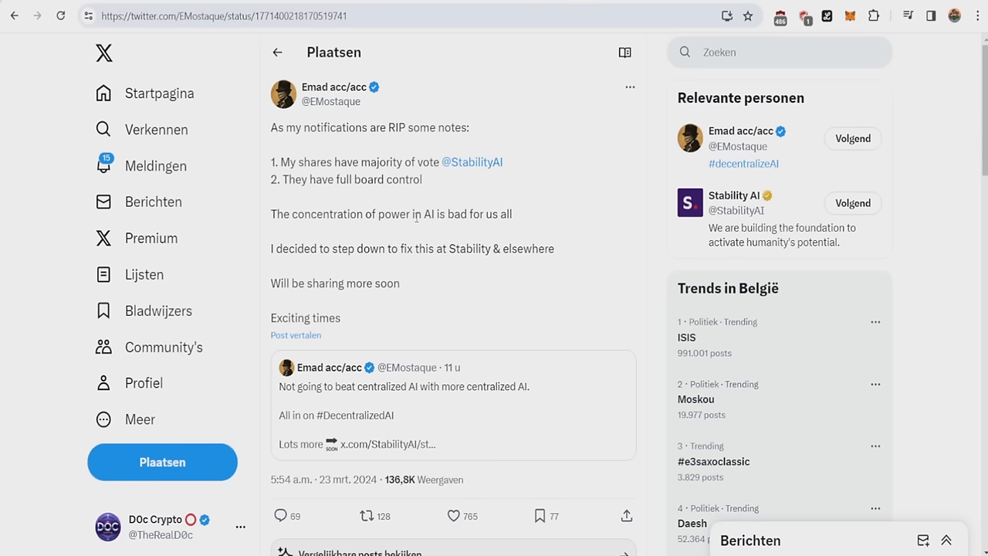
mouse_move(394, 243)
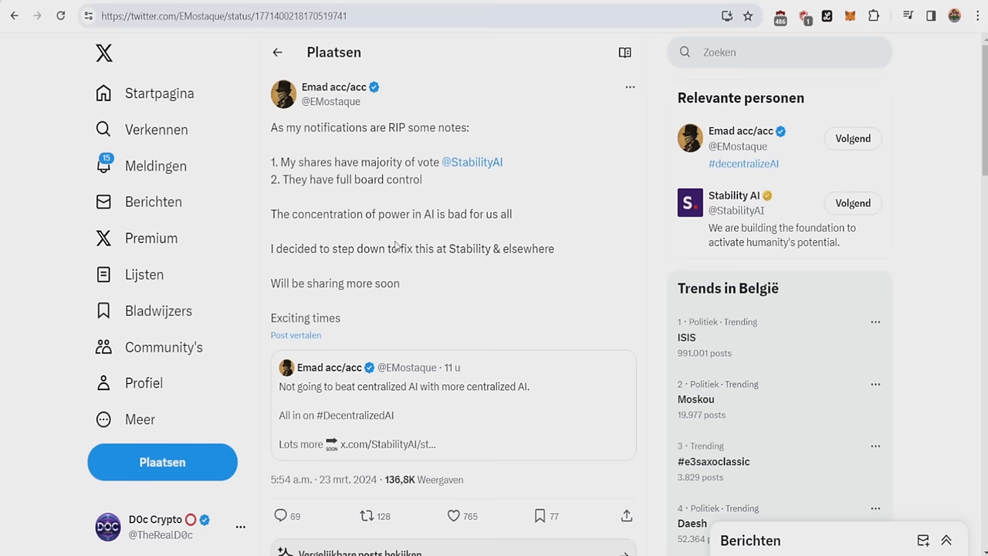
mouse_move(357, 262)
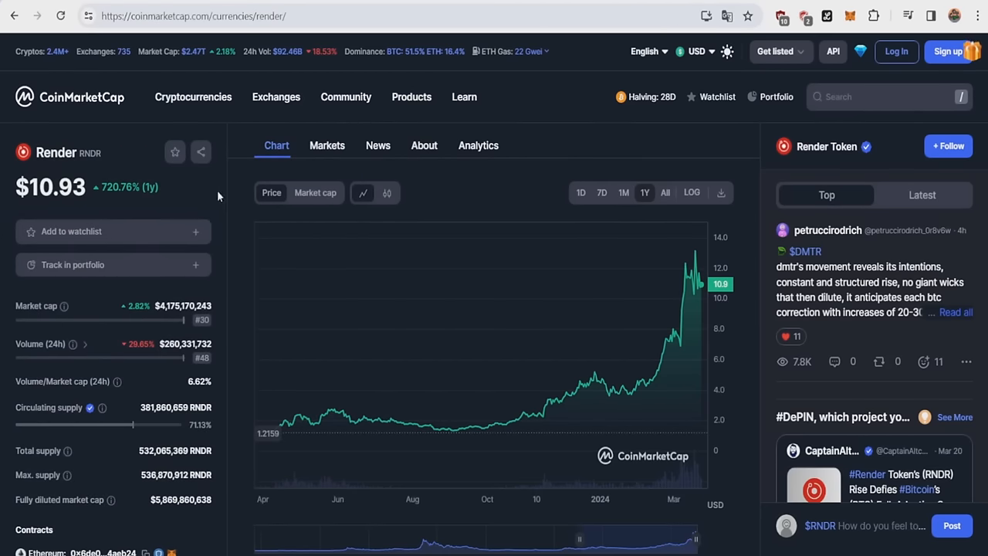
mouse_move(219, 196)
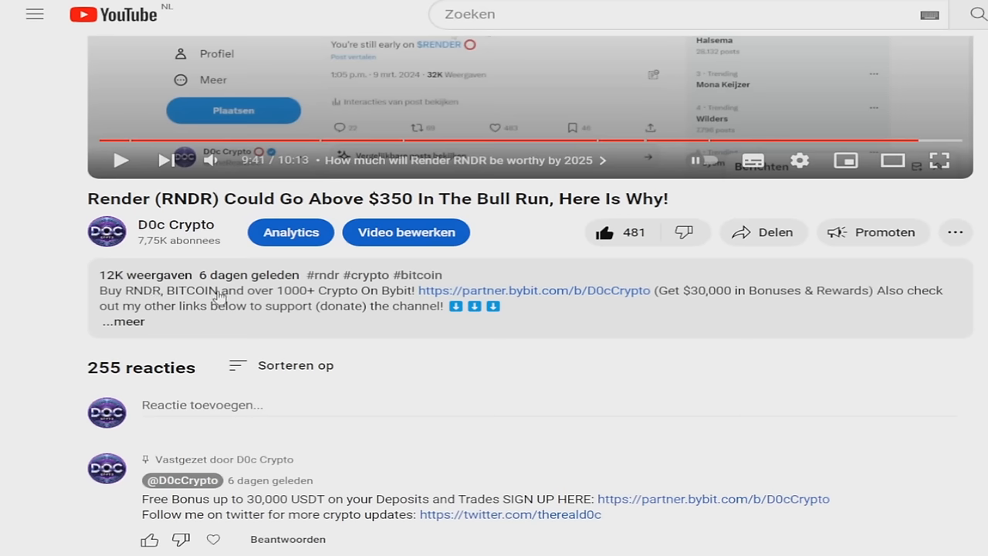
mouse_move(304, 300)
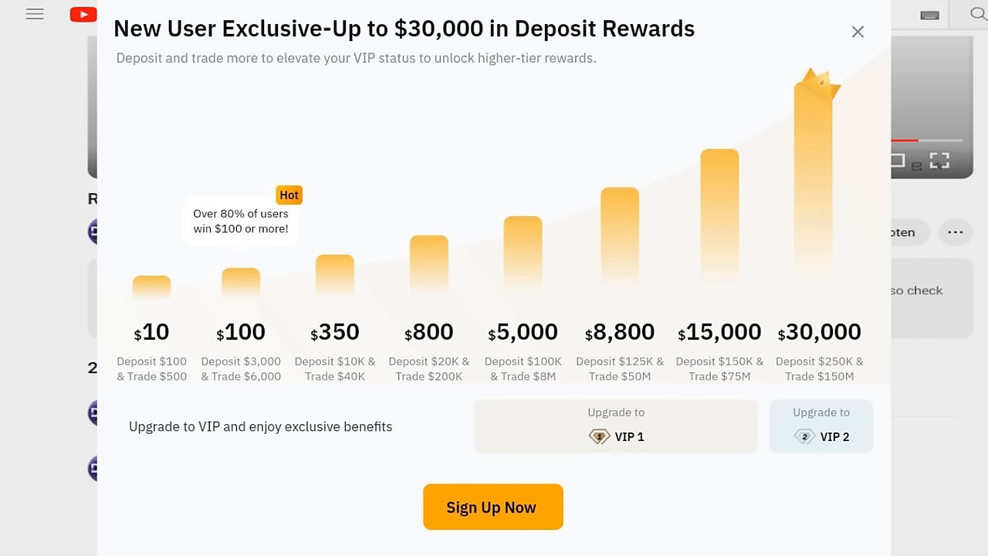
Step: Open the Bybit sign-up page with the referral code from the deposit rewards offer
click(857, 31)
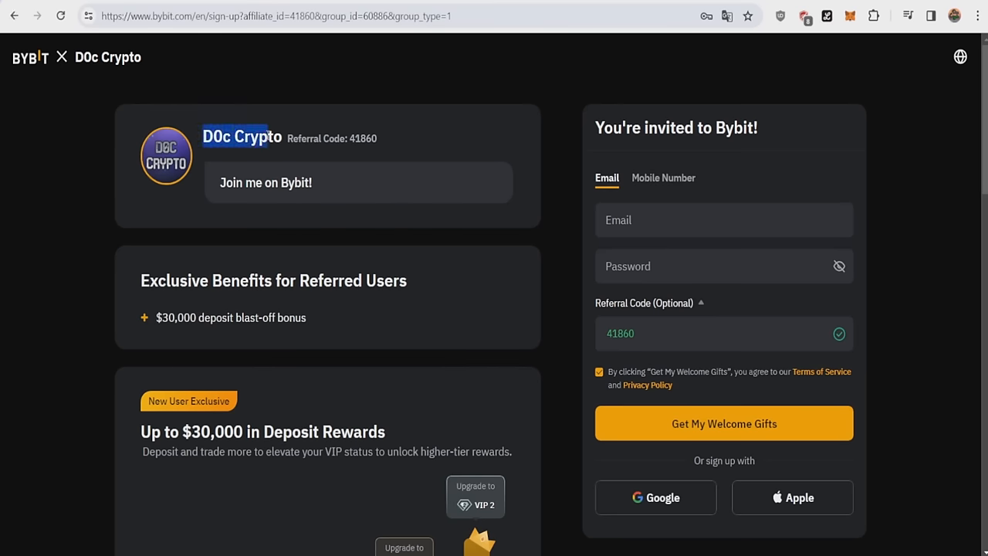
click(237, 263)
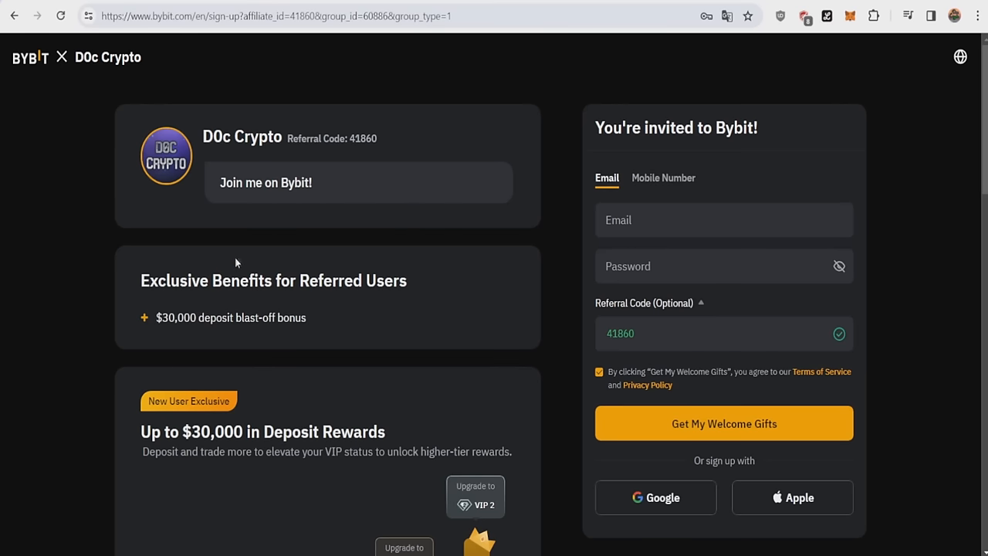
scroll(down, 3)
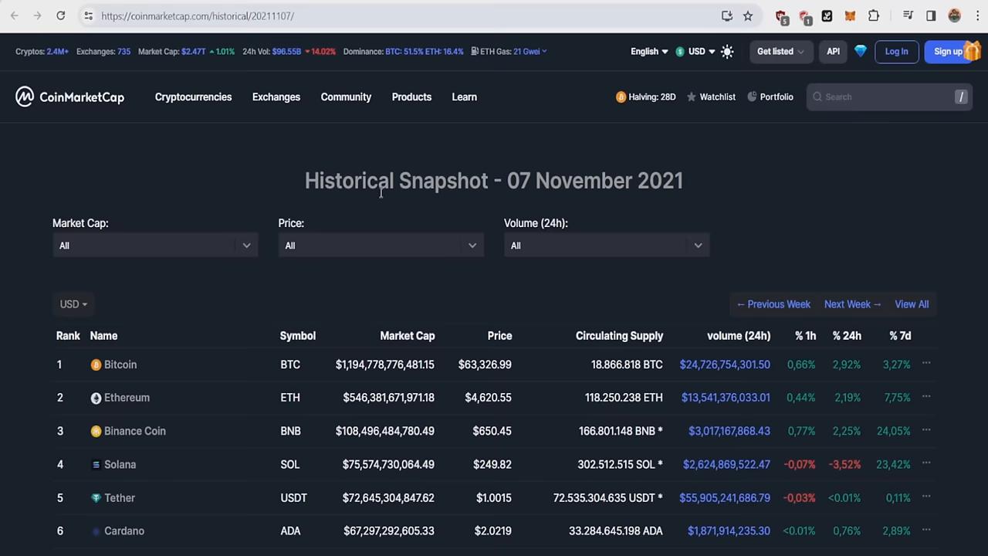
mouse_move(529, 168)
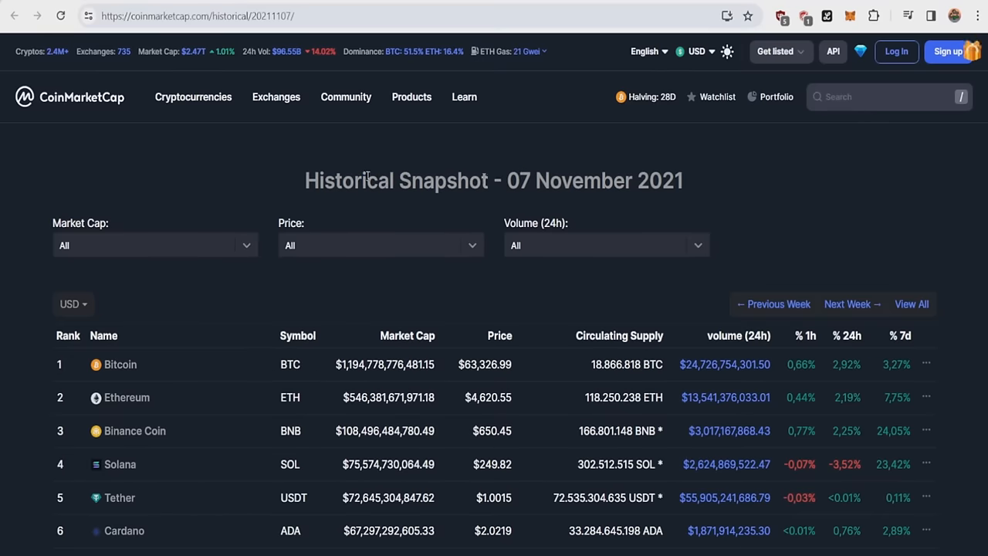
Step: Scroll the 7 November 2021 snapshot to rank 30 and select TRON's market cap
scroll(down, 3)
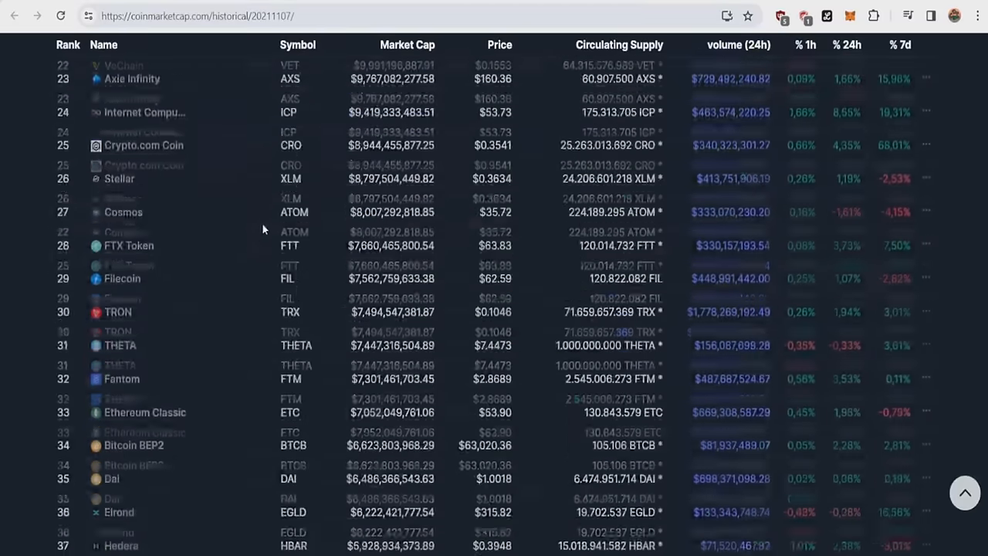
scroll(down, 3)
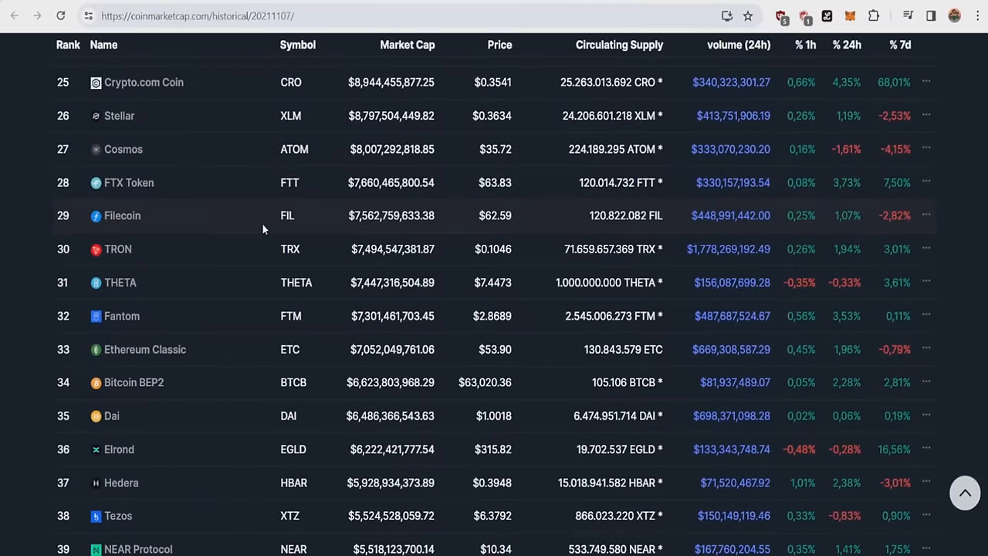
double_click(392, 249)
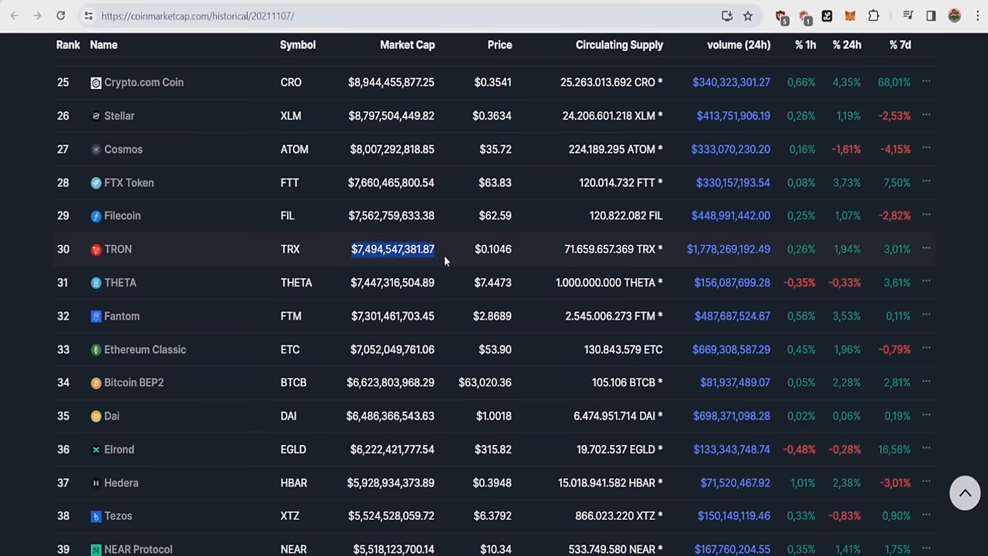
click(443, 261)
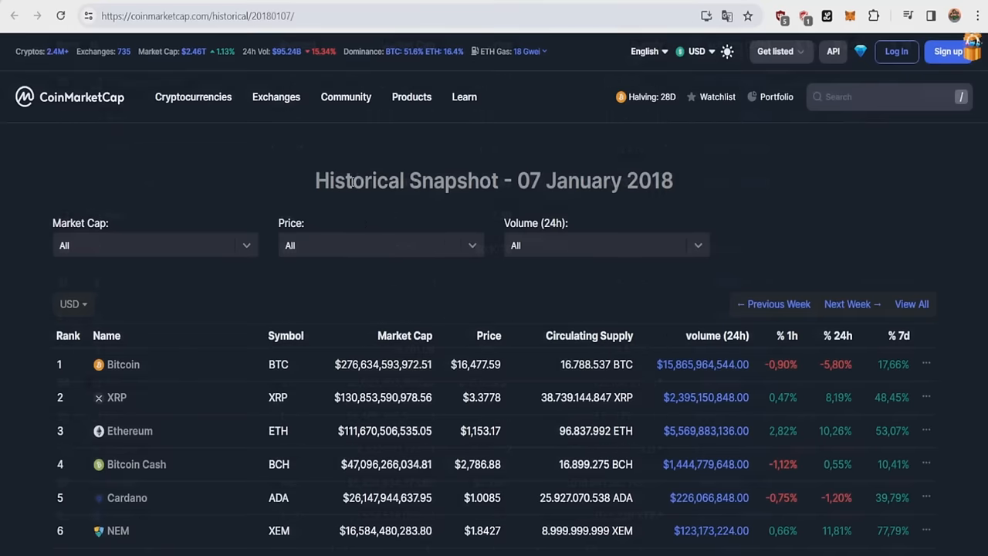
Step: Scroll the 7 January 2018 snapshot down to ranks 20–34, with Dentacoin at 30
scroll(down, 3)
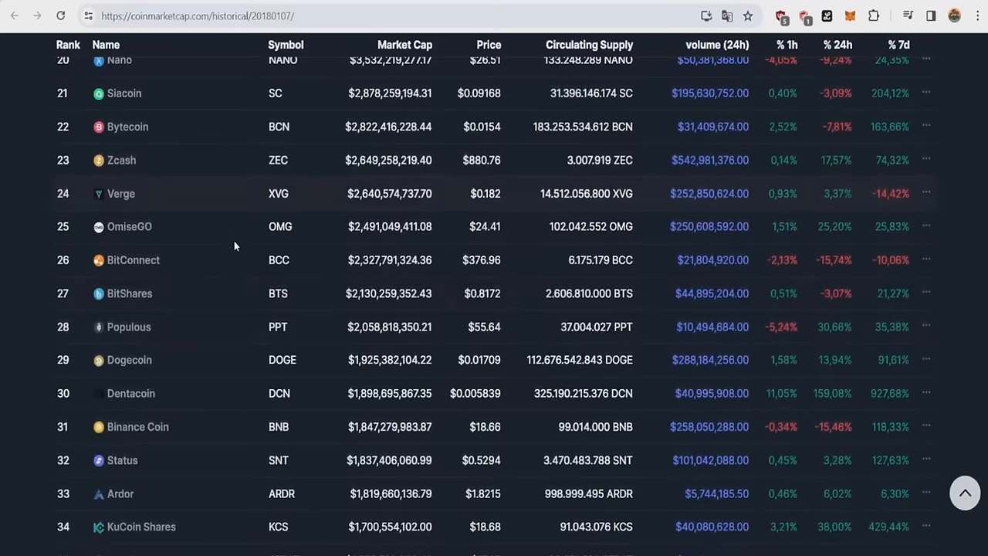
mouse_move(357, 404)
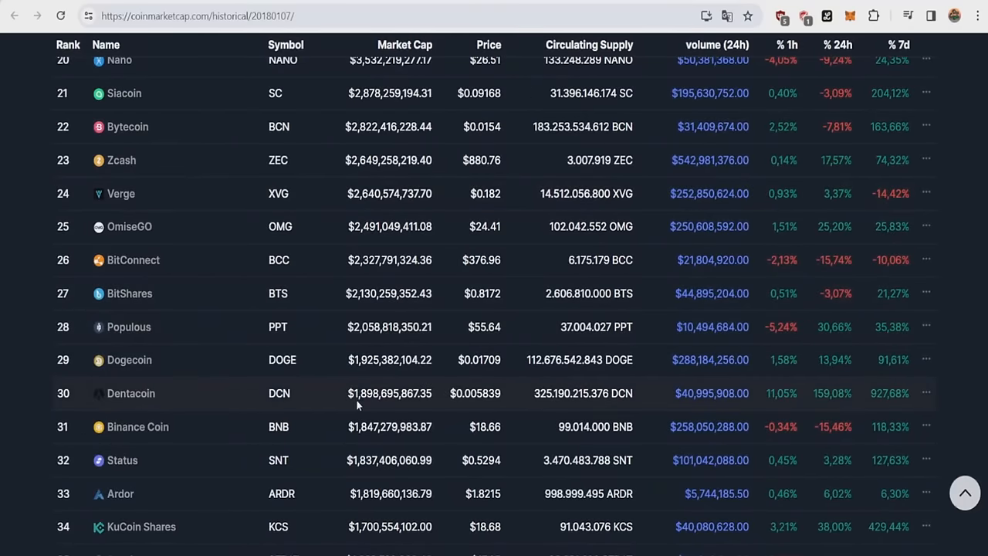
mouse_move(356, 398)
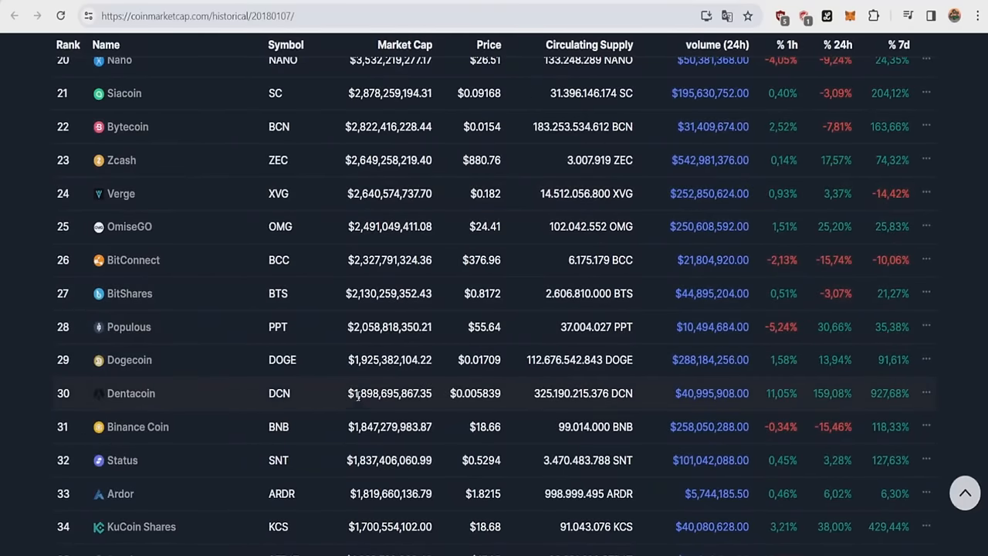
mouse_move(358, 396)
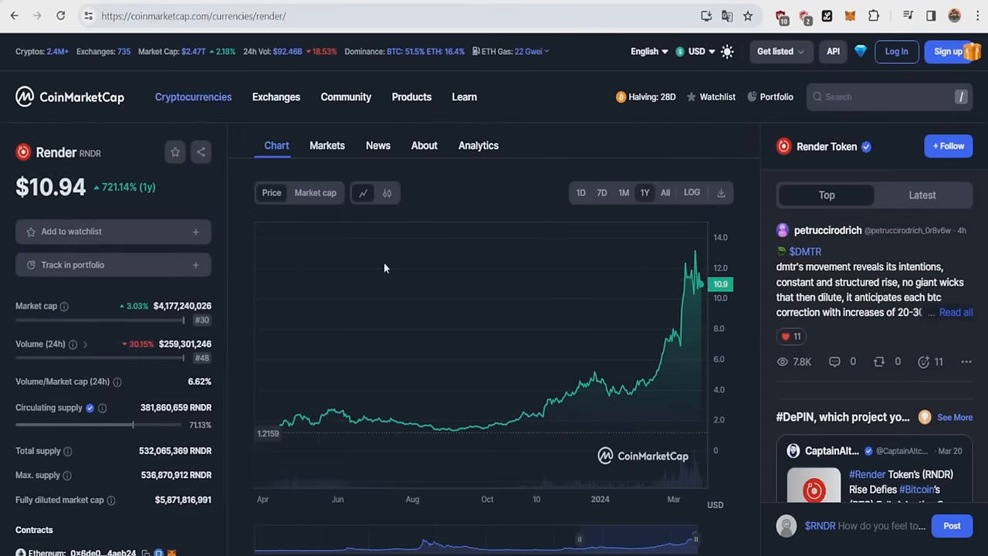
mouse_move(247, 253)
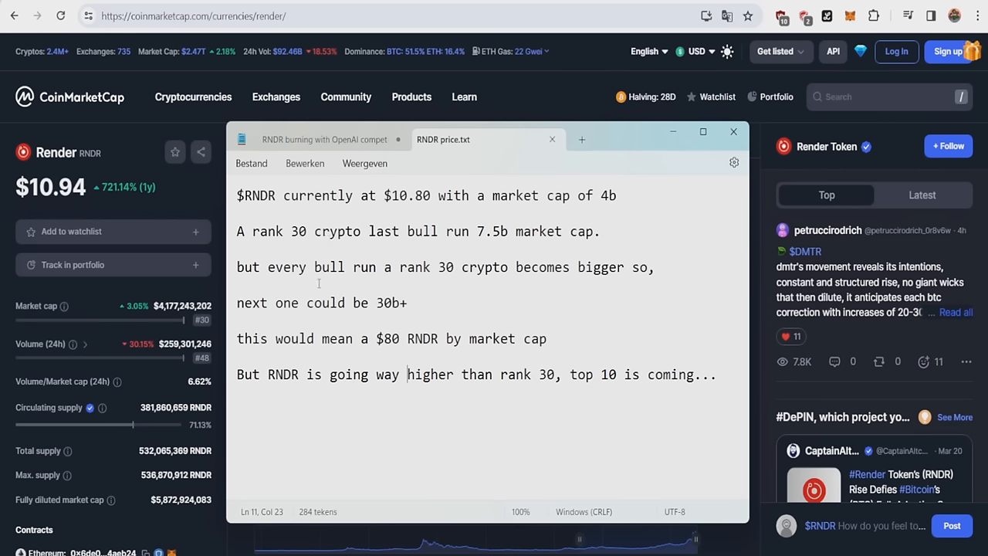
mouse_move(448, 264)
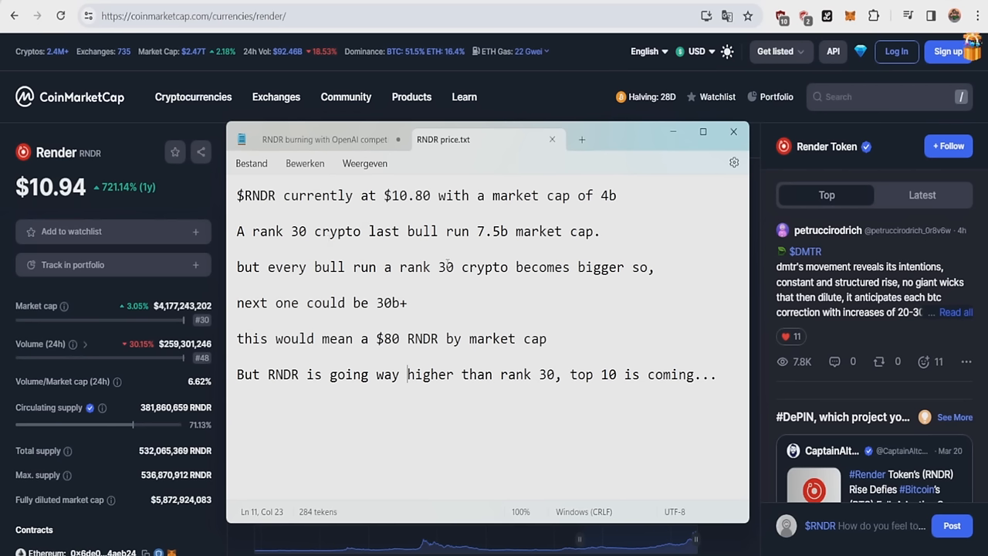
mouse_move(463, 277)
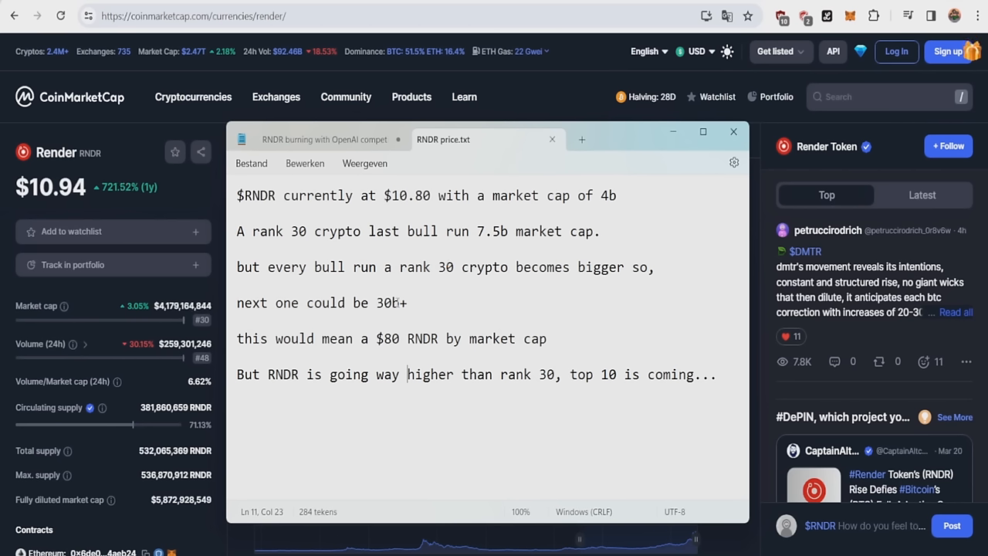
mouse_move(366, 344)
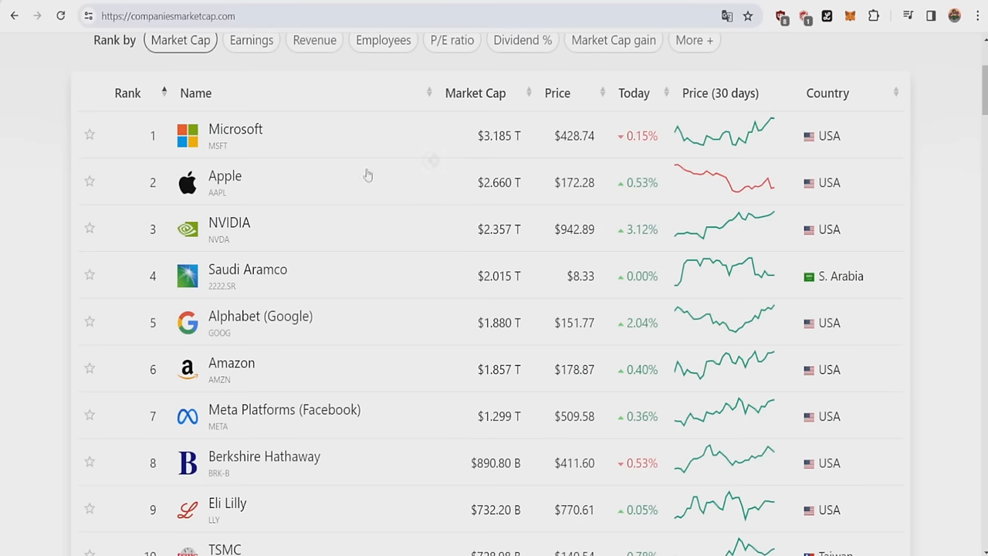
mouse_move(229, 228)
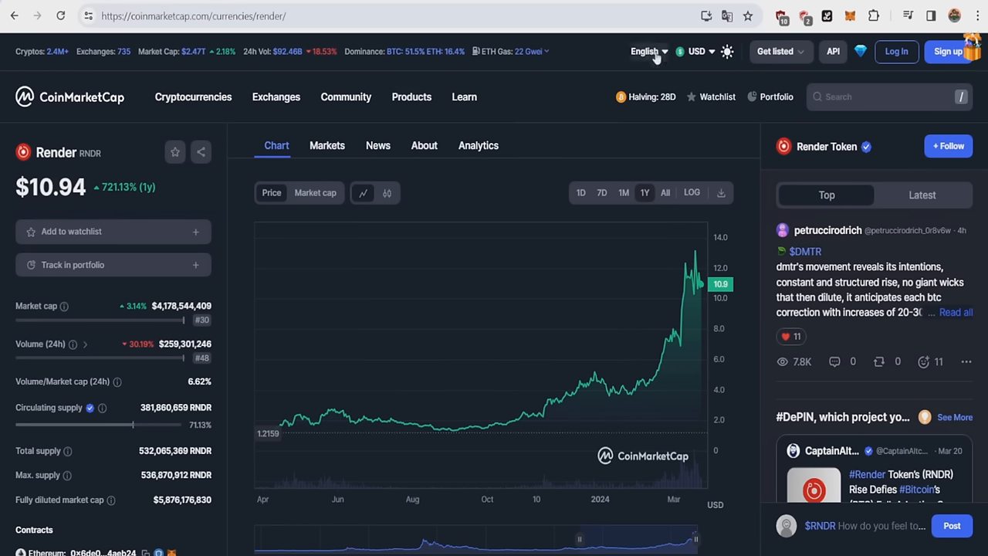
mouse_move(872, 23)
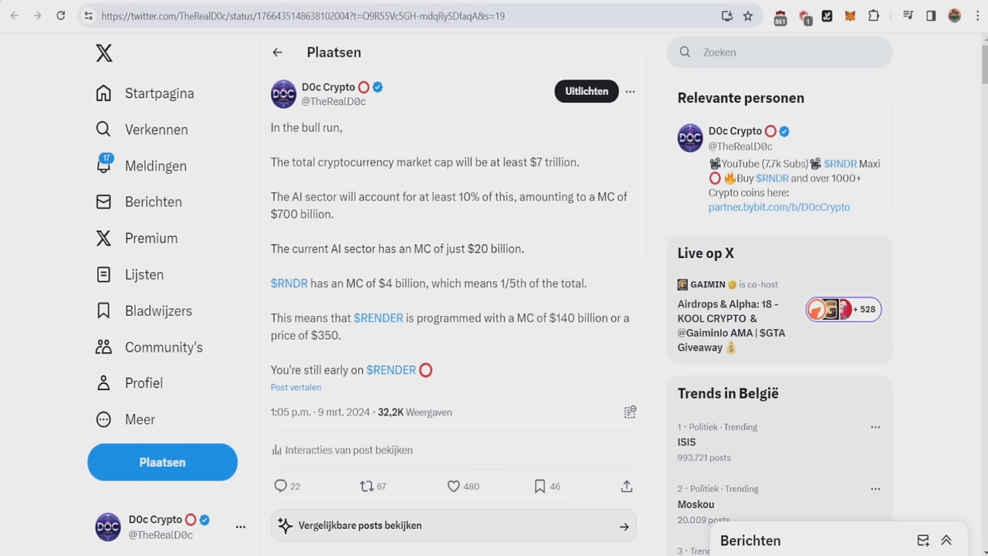
Step: Check the CompaniesMarketCap company ranking tab, then return to DOc Crypto's $350 RNDR post
click(193, 15)
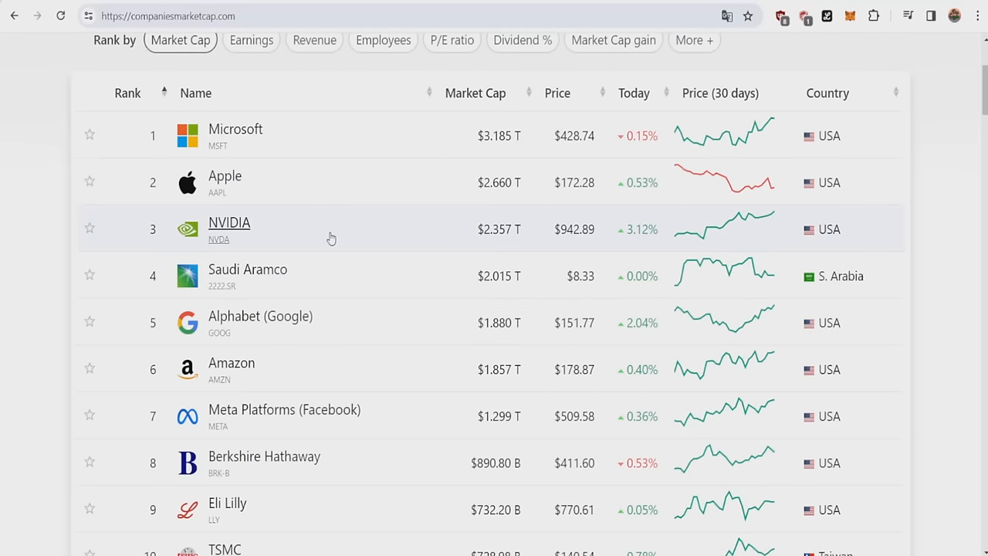
mouse_move(230, 222)
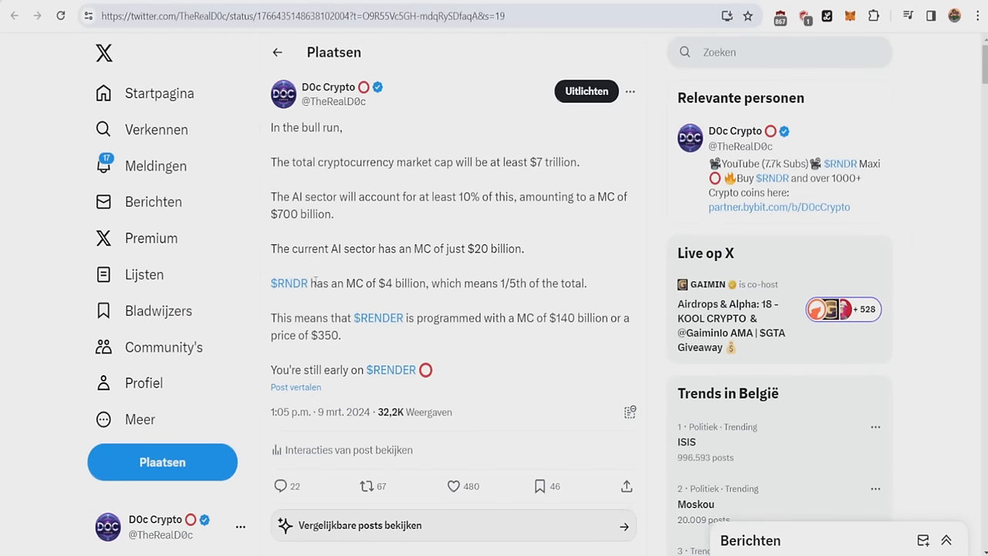
mouse_move(455, 287)
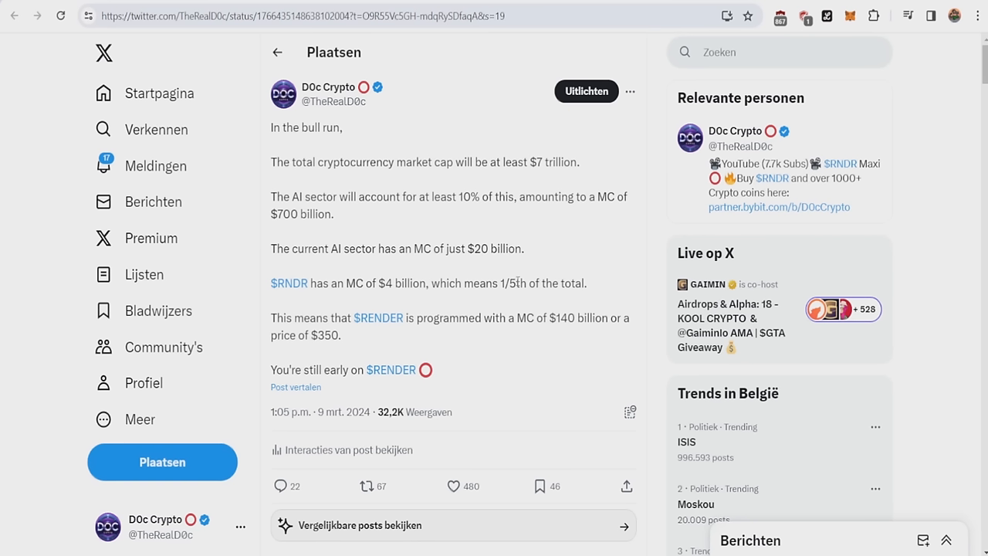
drag(335, 318, 448, 318)
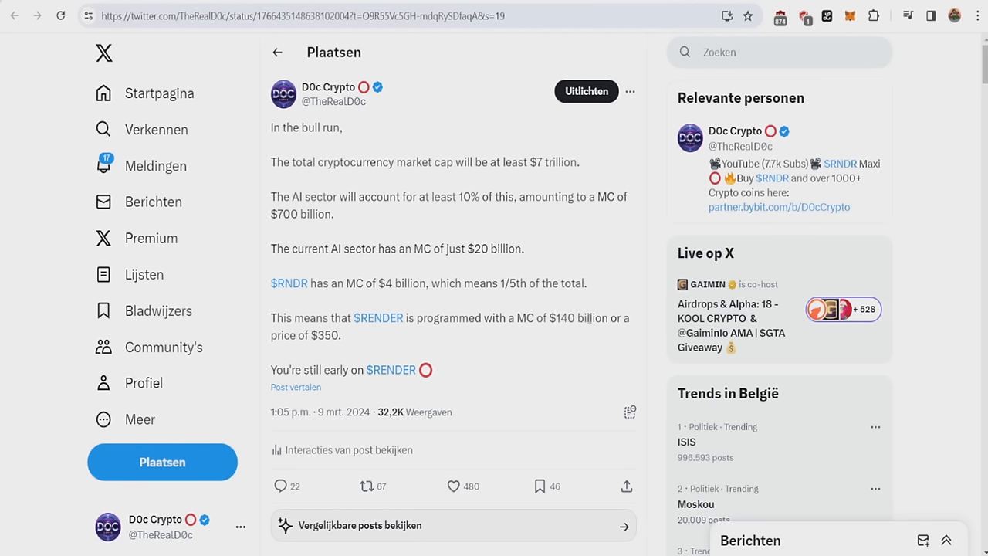
mouse_move(370, 347)
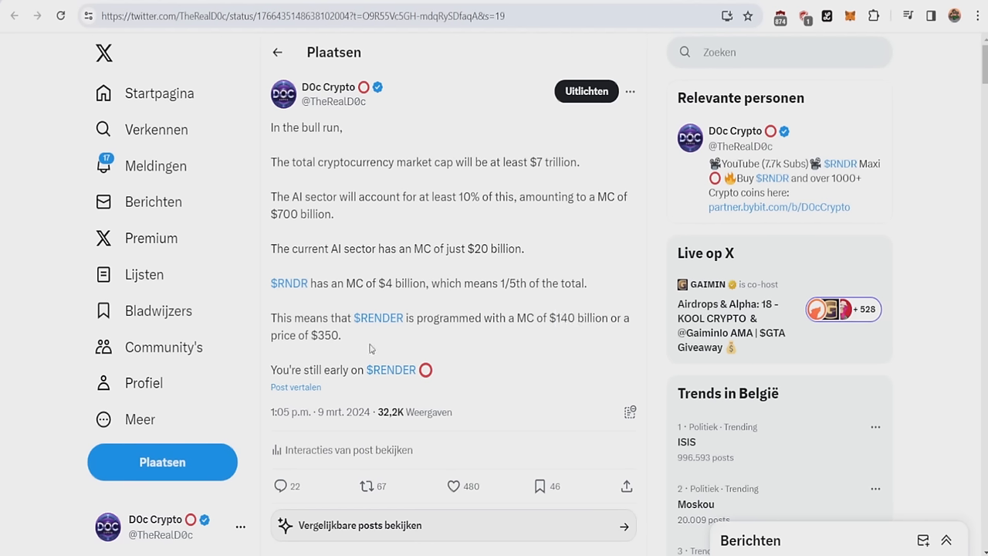
mouse_move(458, 280)
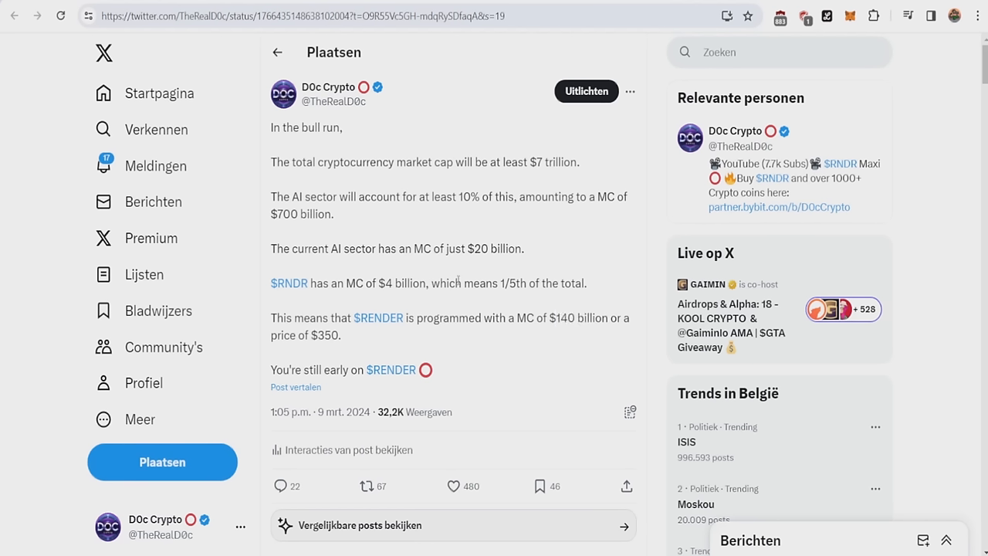
mouse_move(419, 248)
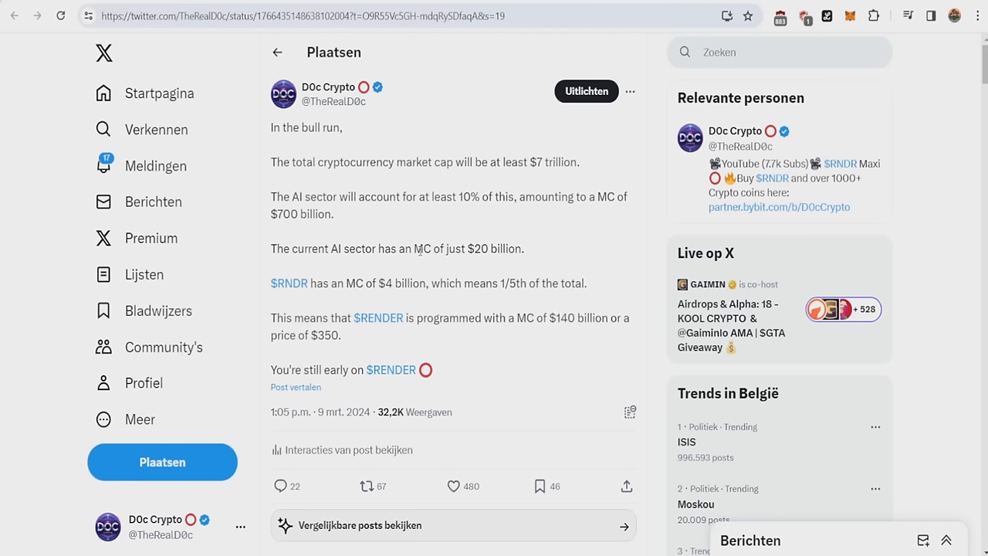
mouse_move(434, 235)
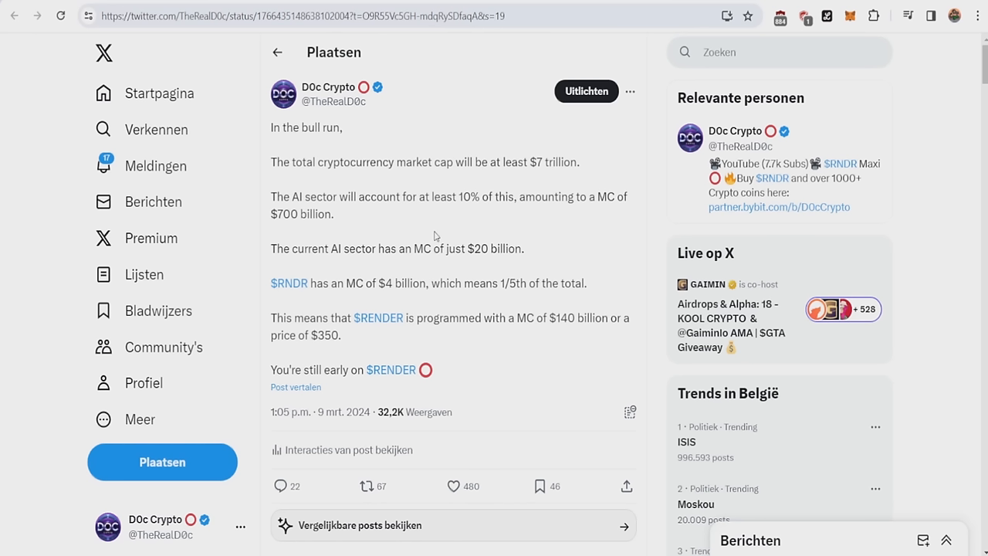
mouse_move(434, 236)
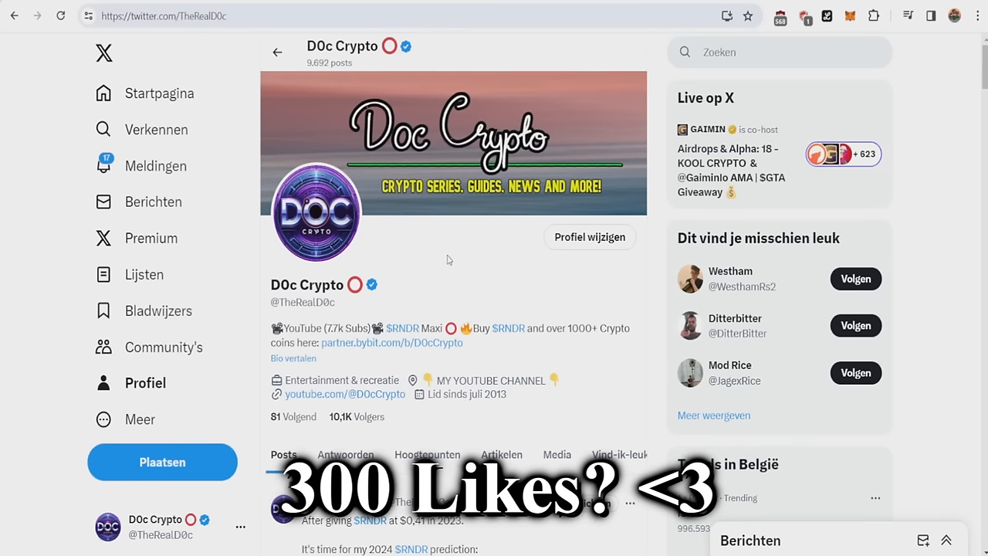
mouse_move(360, 302)
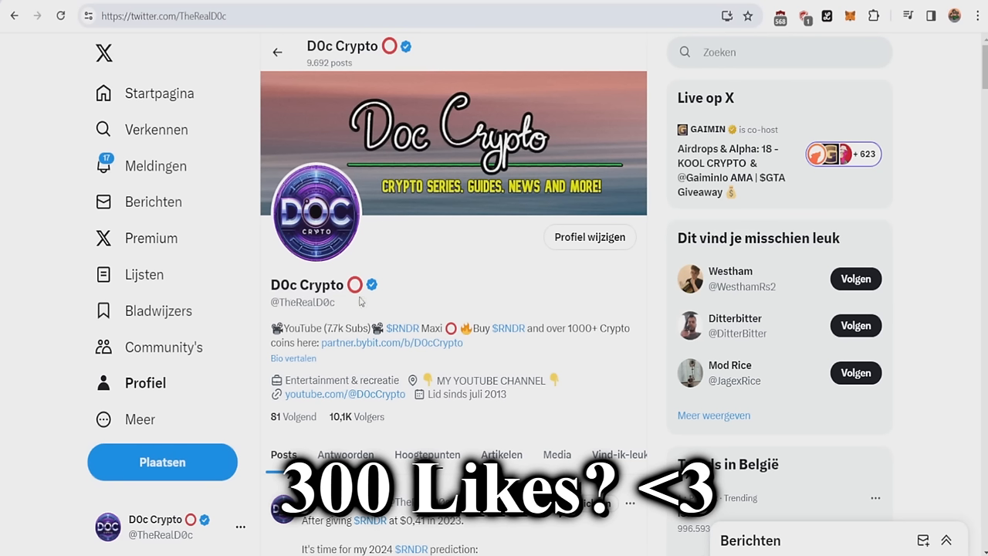